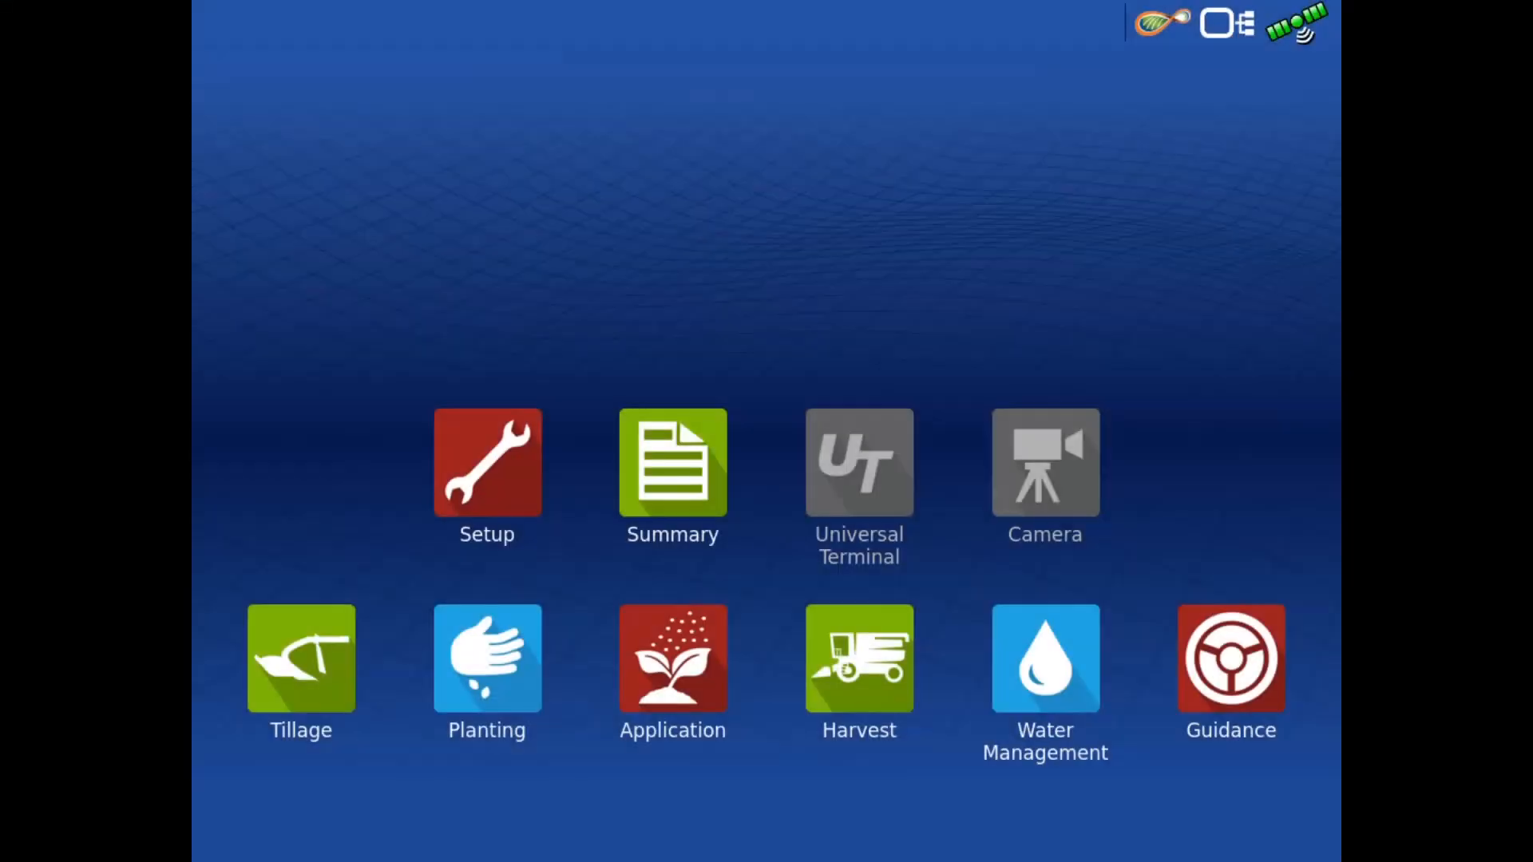
- Enter the guidance run screen from the home screen with the TurnPath panel showing
click(1230, 657)
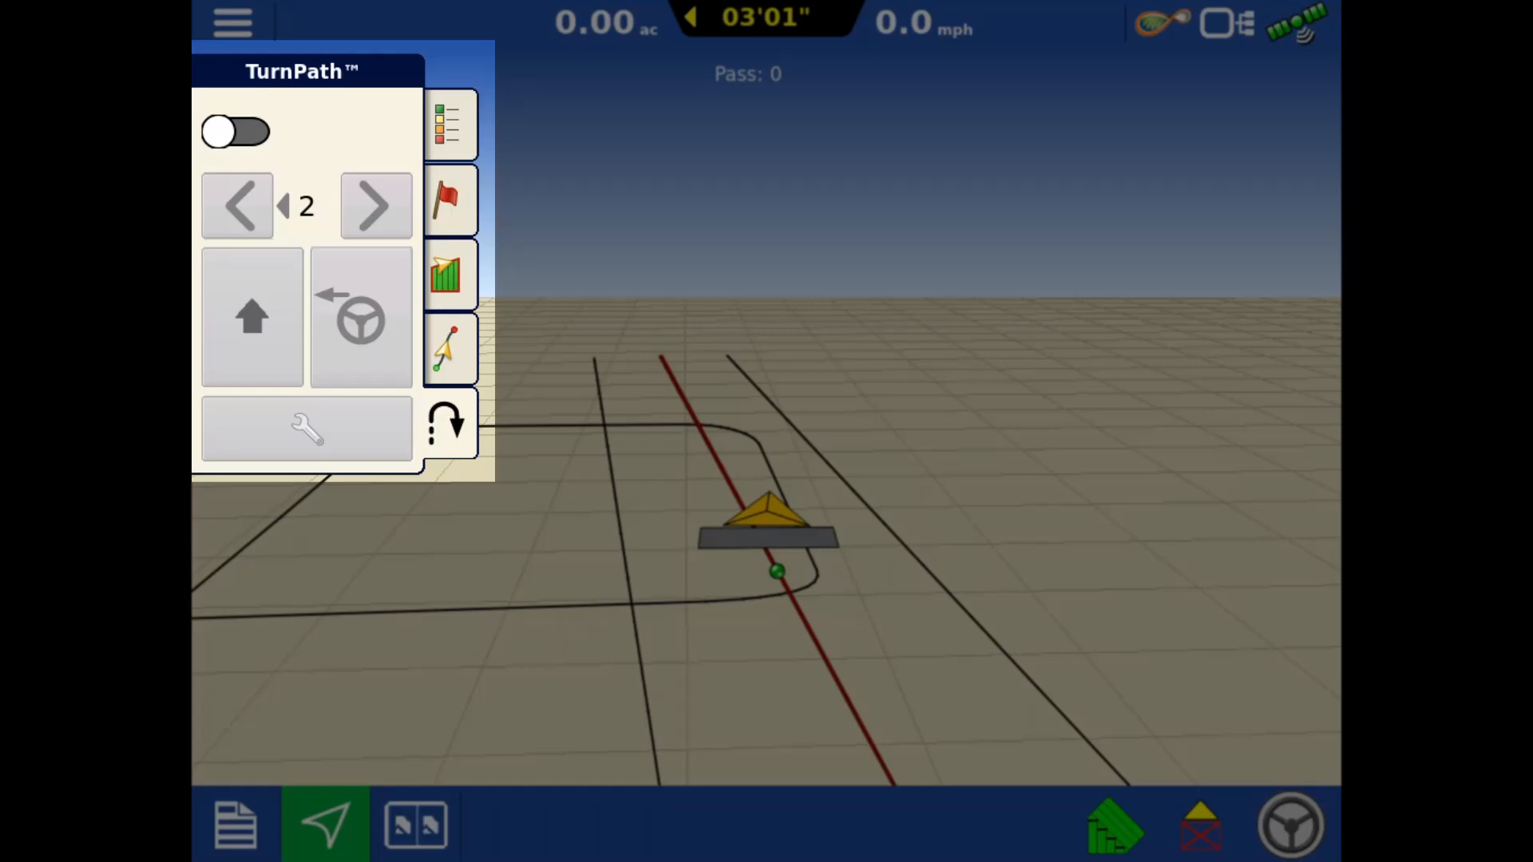
- Switch TurnPath on and lower the turn pass count from 2 to 1
click(235, 131)
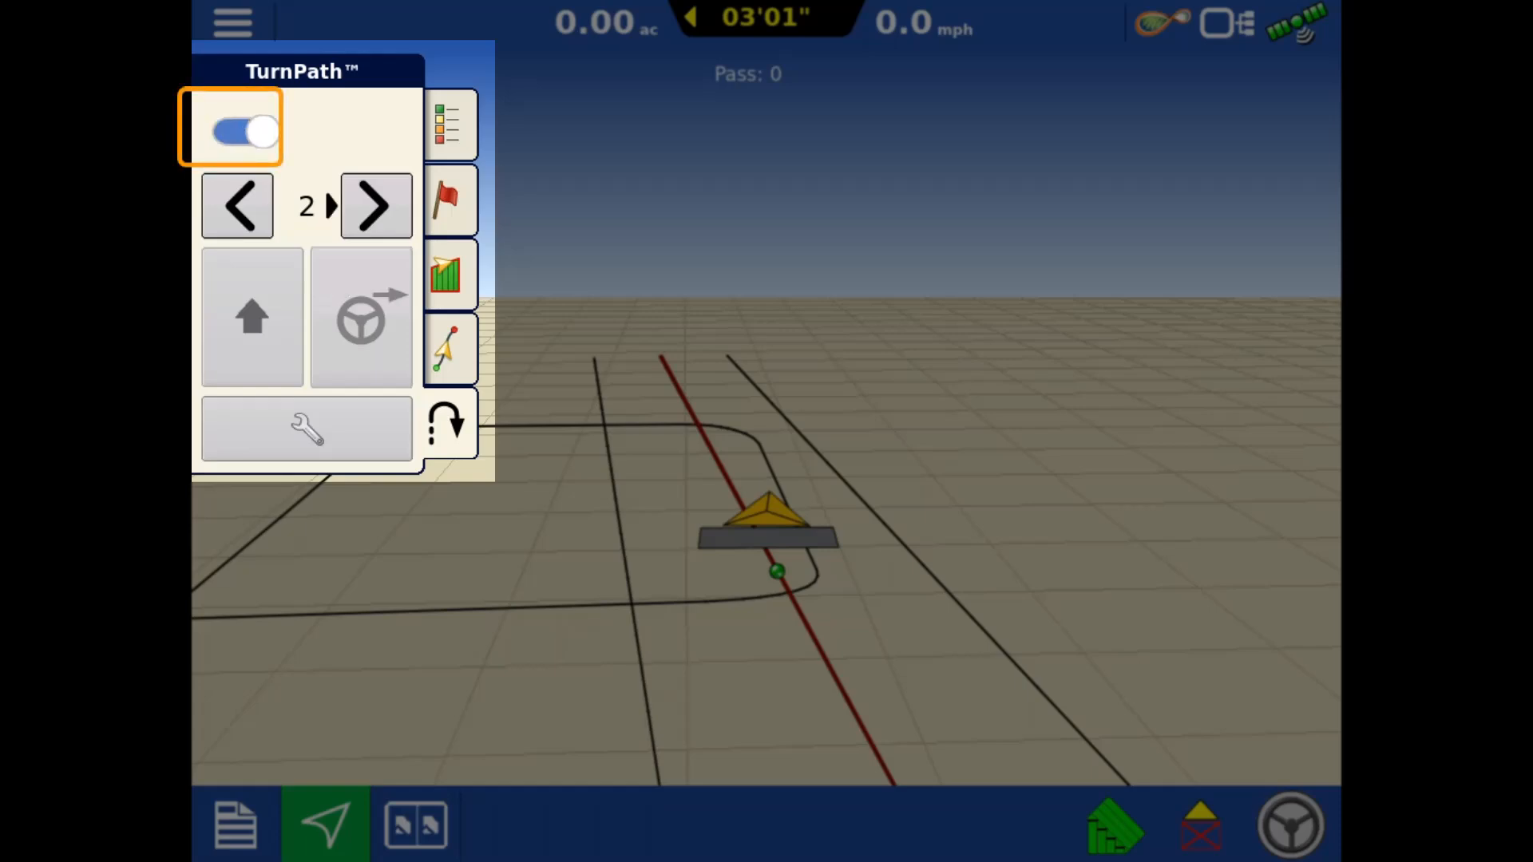
click(328, 205)
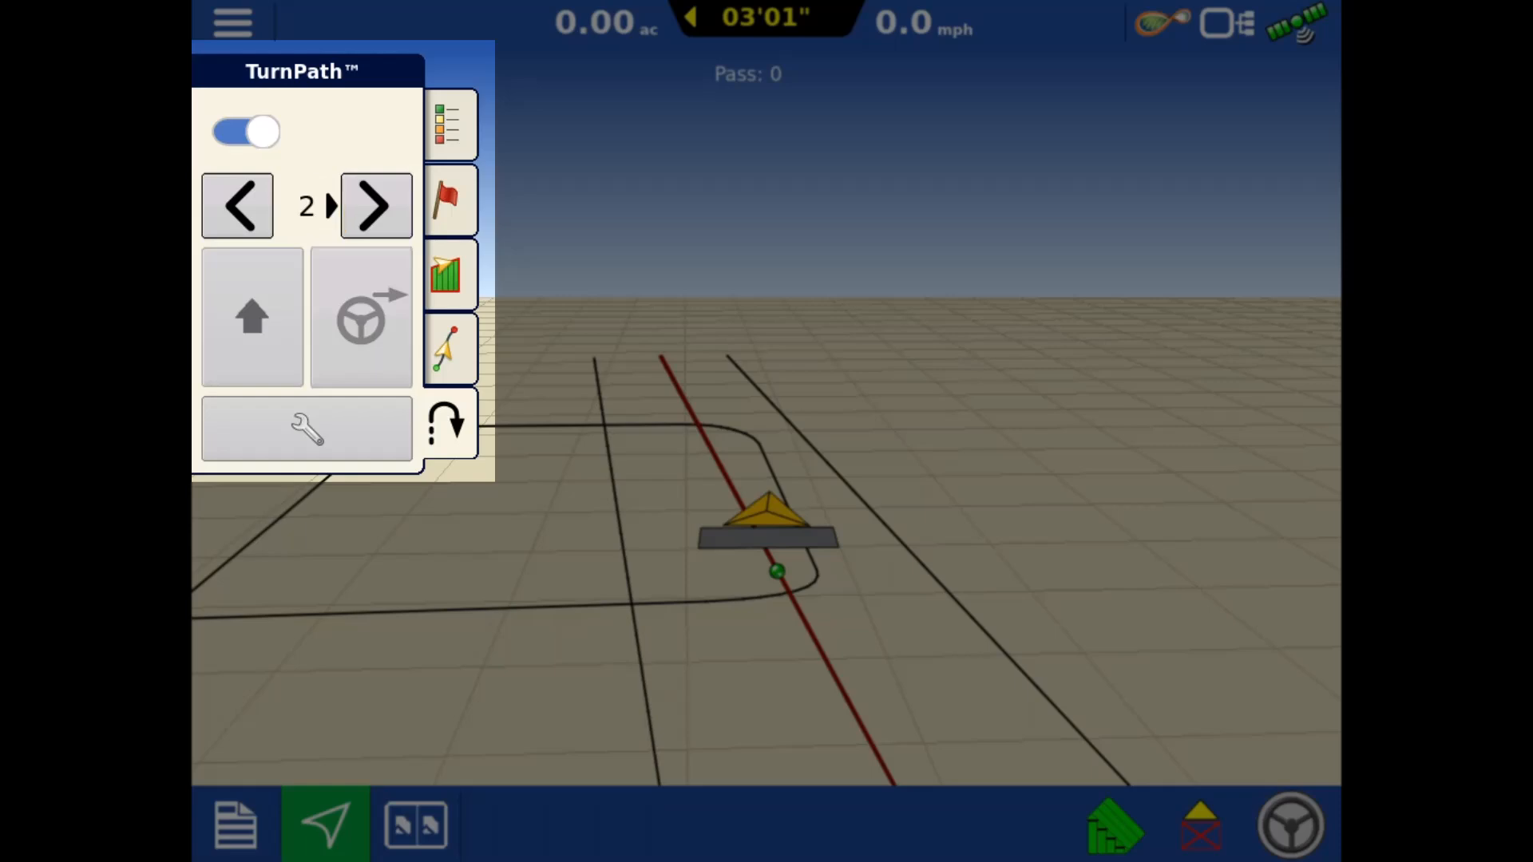
click(305, 206)
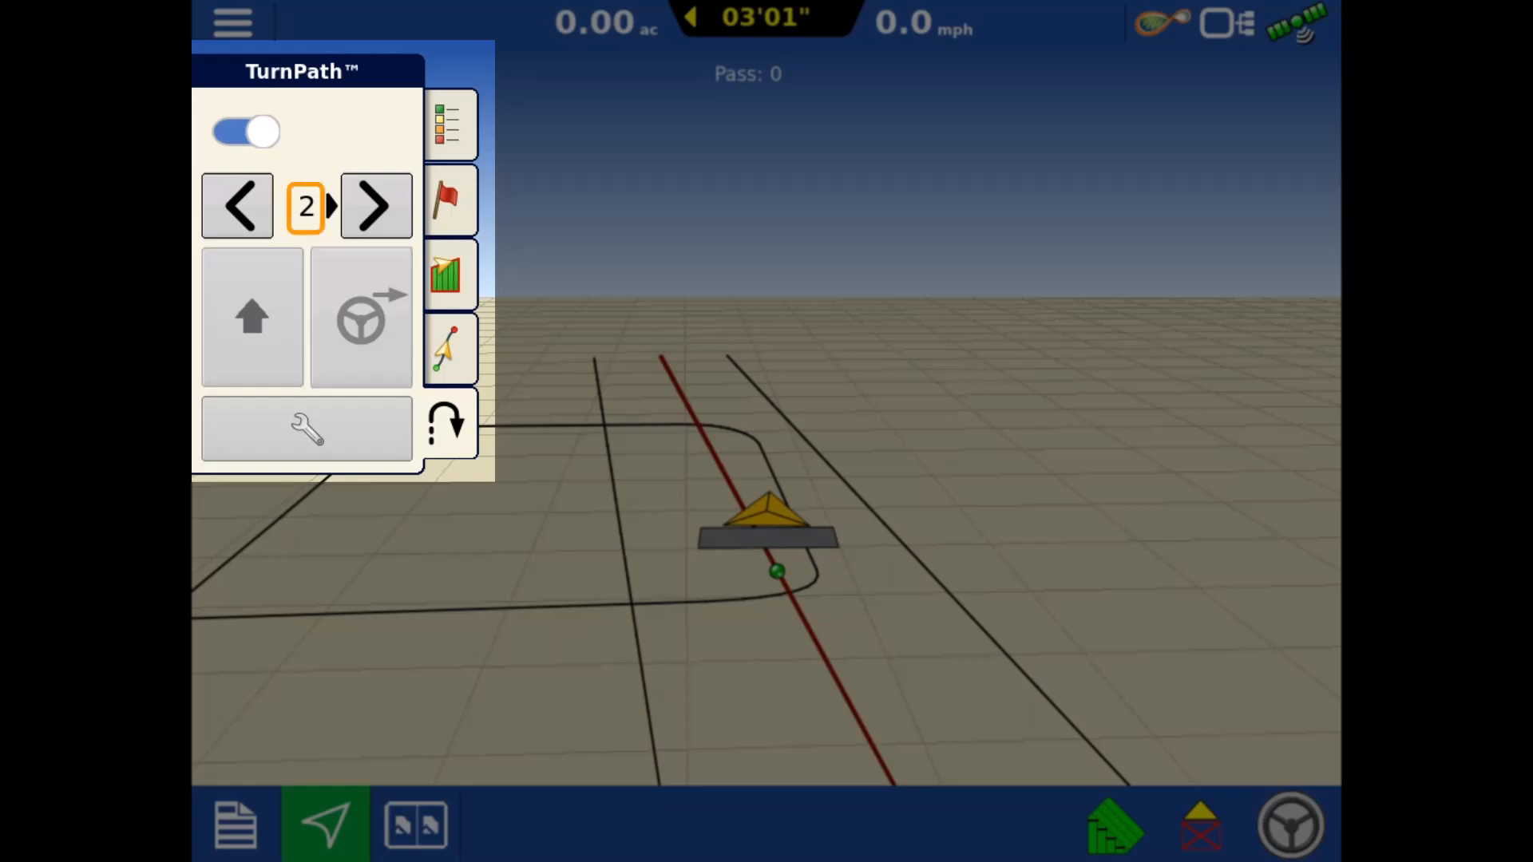
click(236, 206)
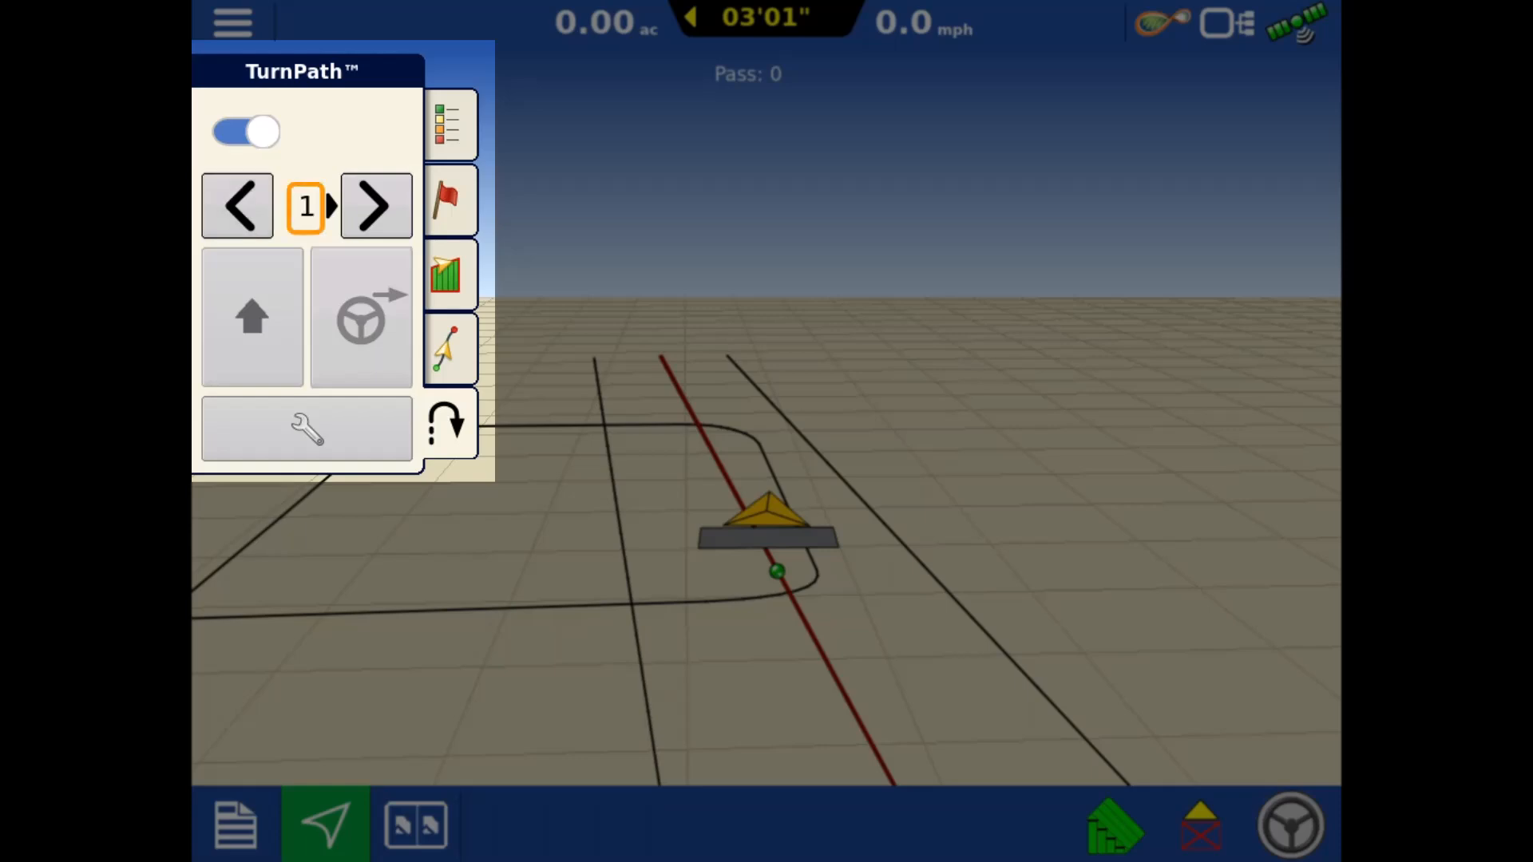
click(251, 318)
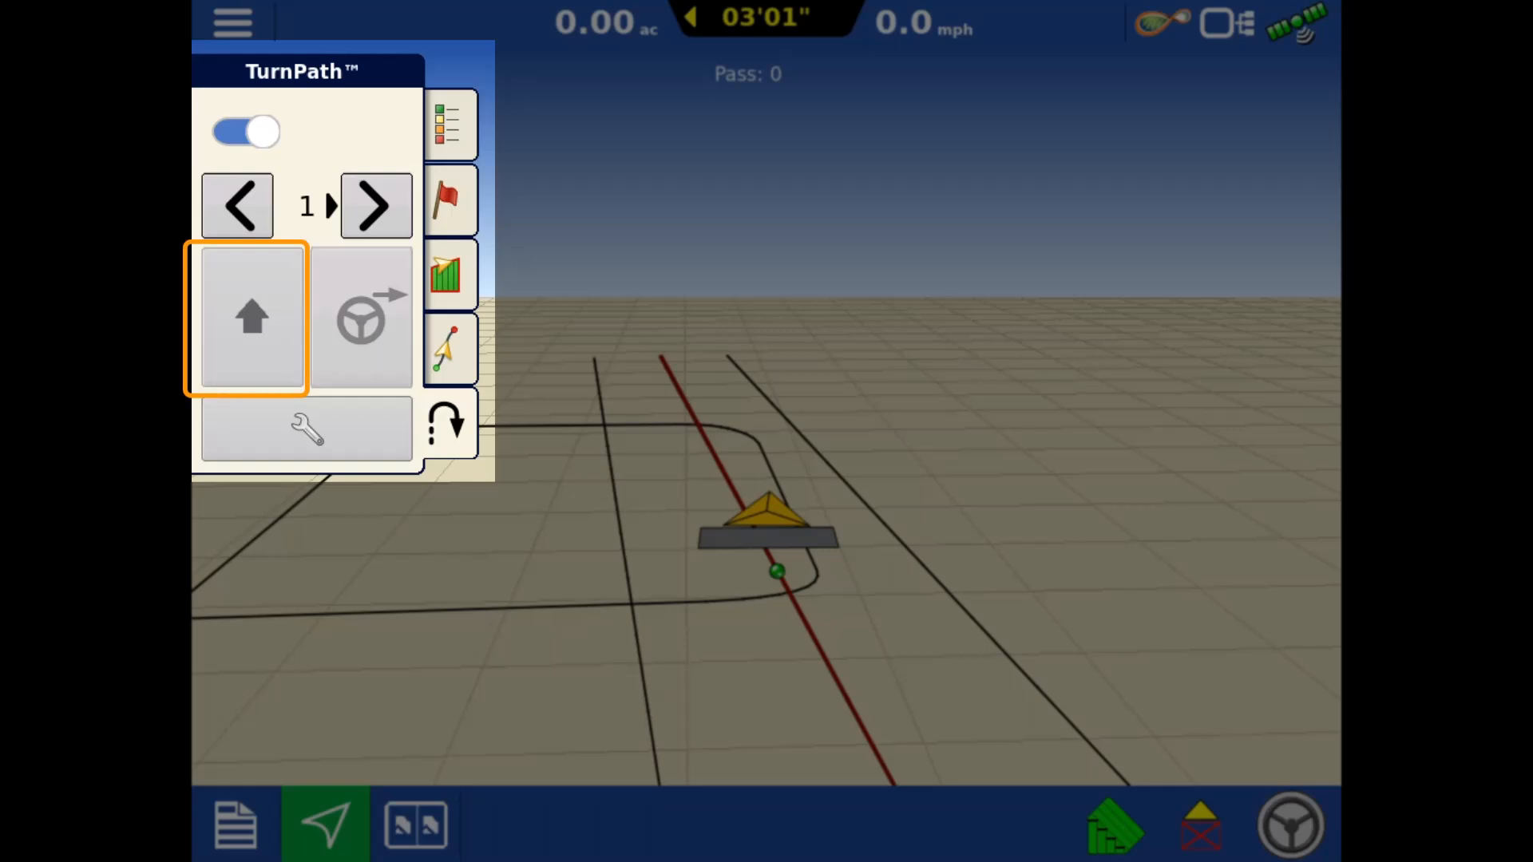
click(252, 317)
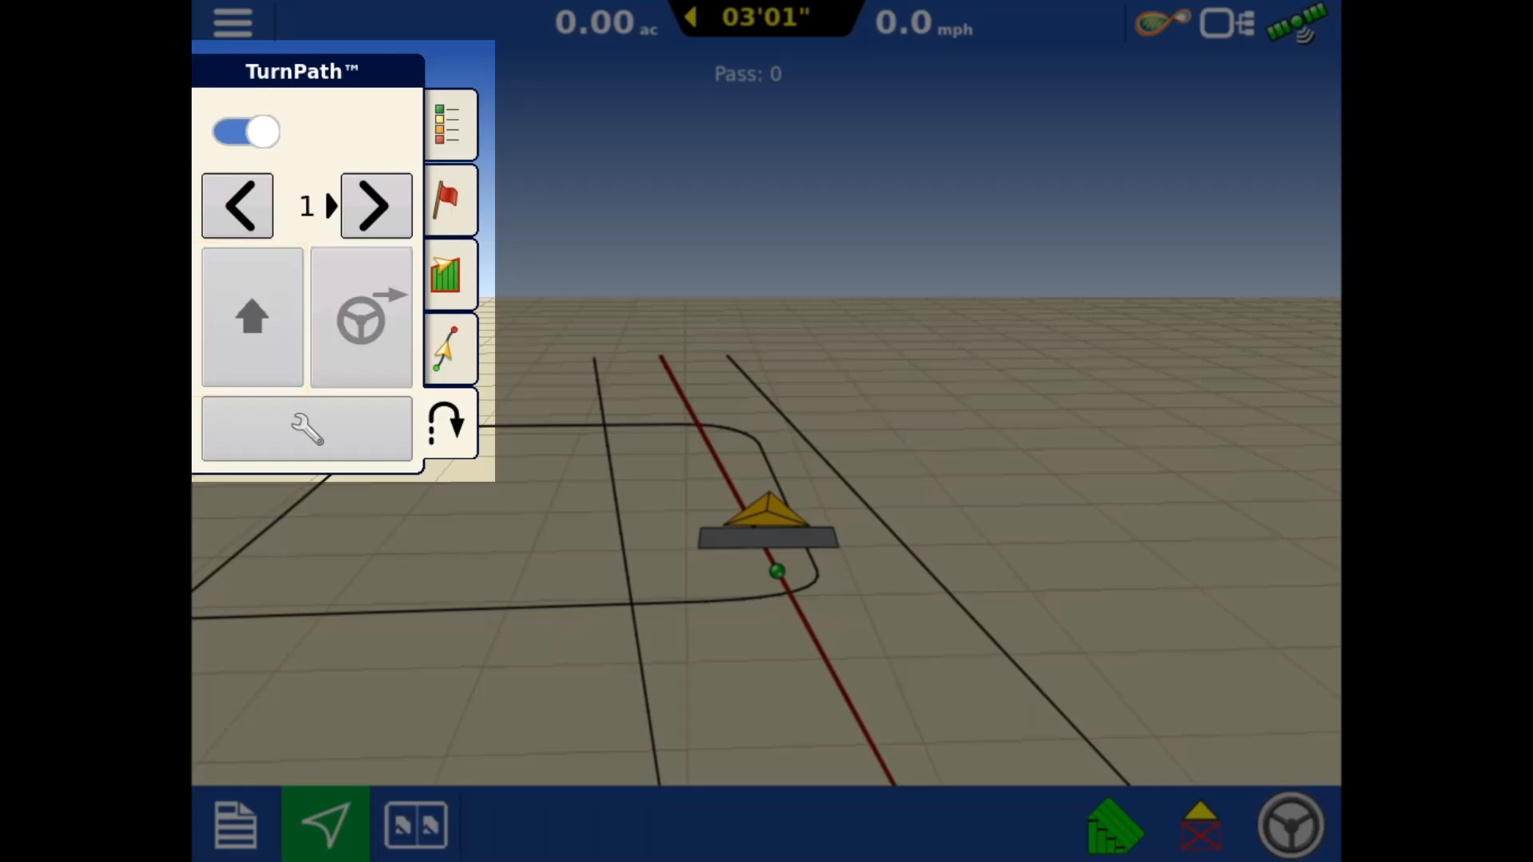
click(361, 315)
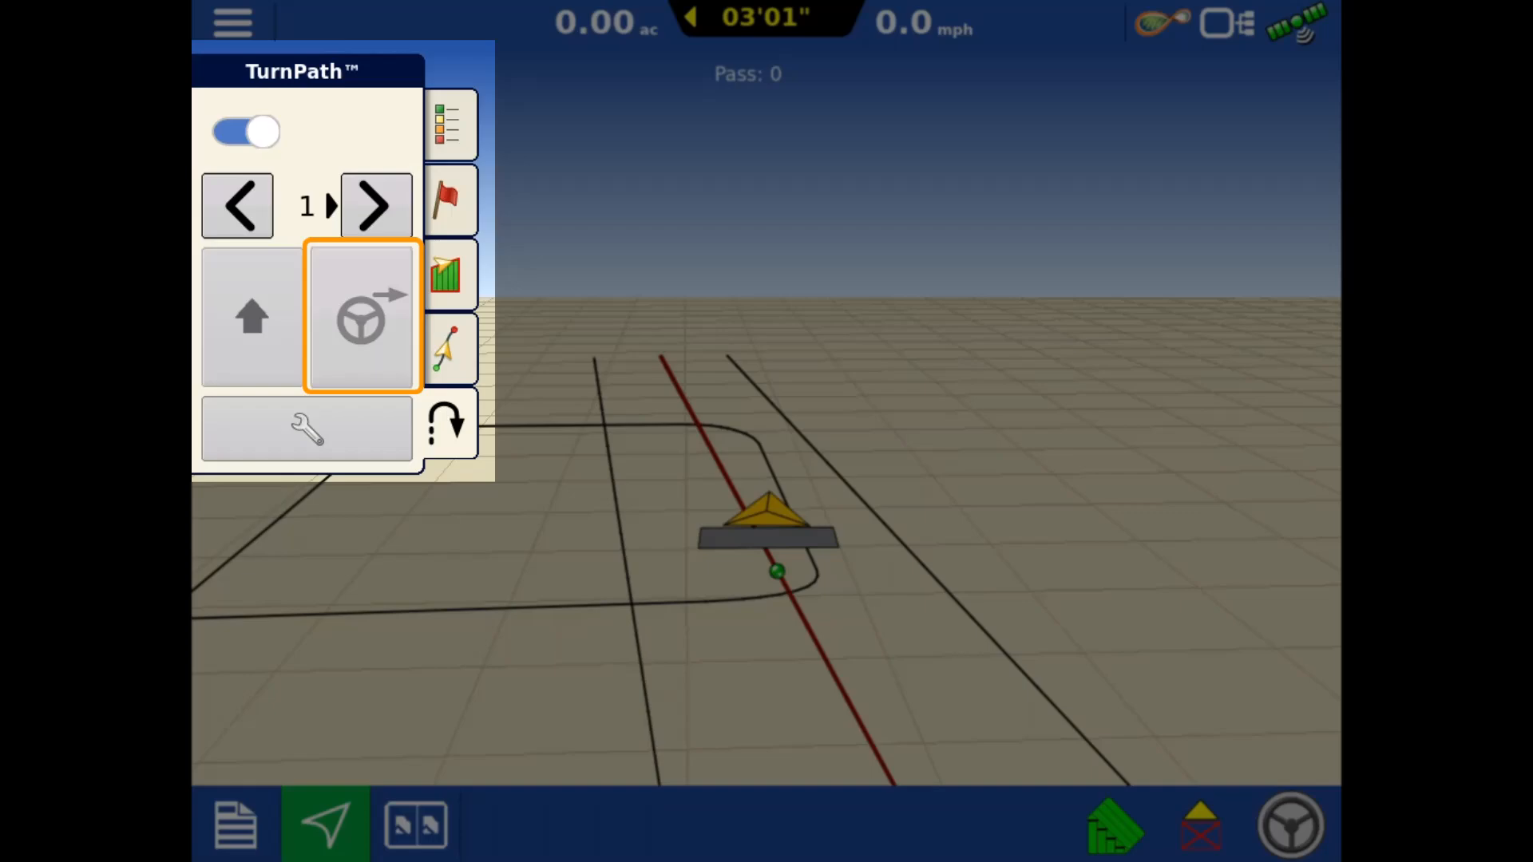
click(307, 428)
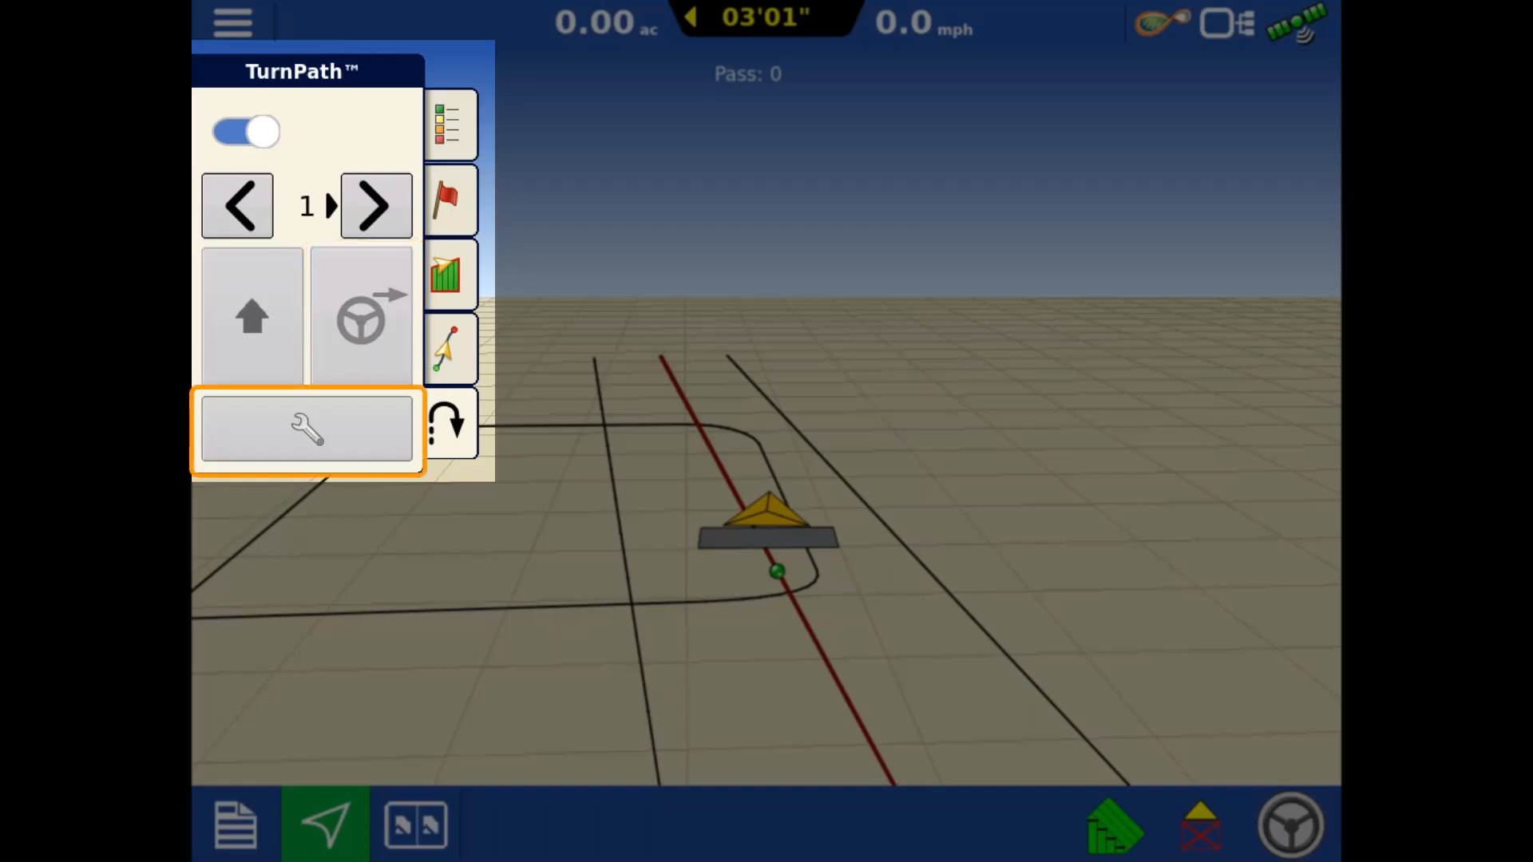
- Set TurnPath overshoot to 4.5 ft and boundary distance to 20 ft, with 12.5 ft radius
click(306, 427)
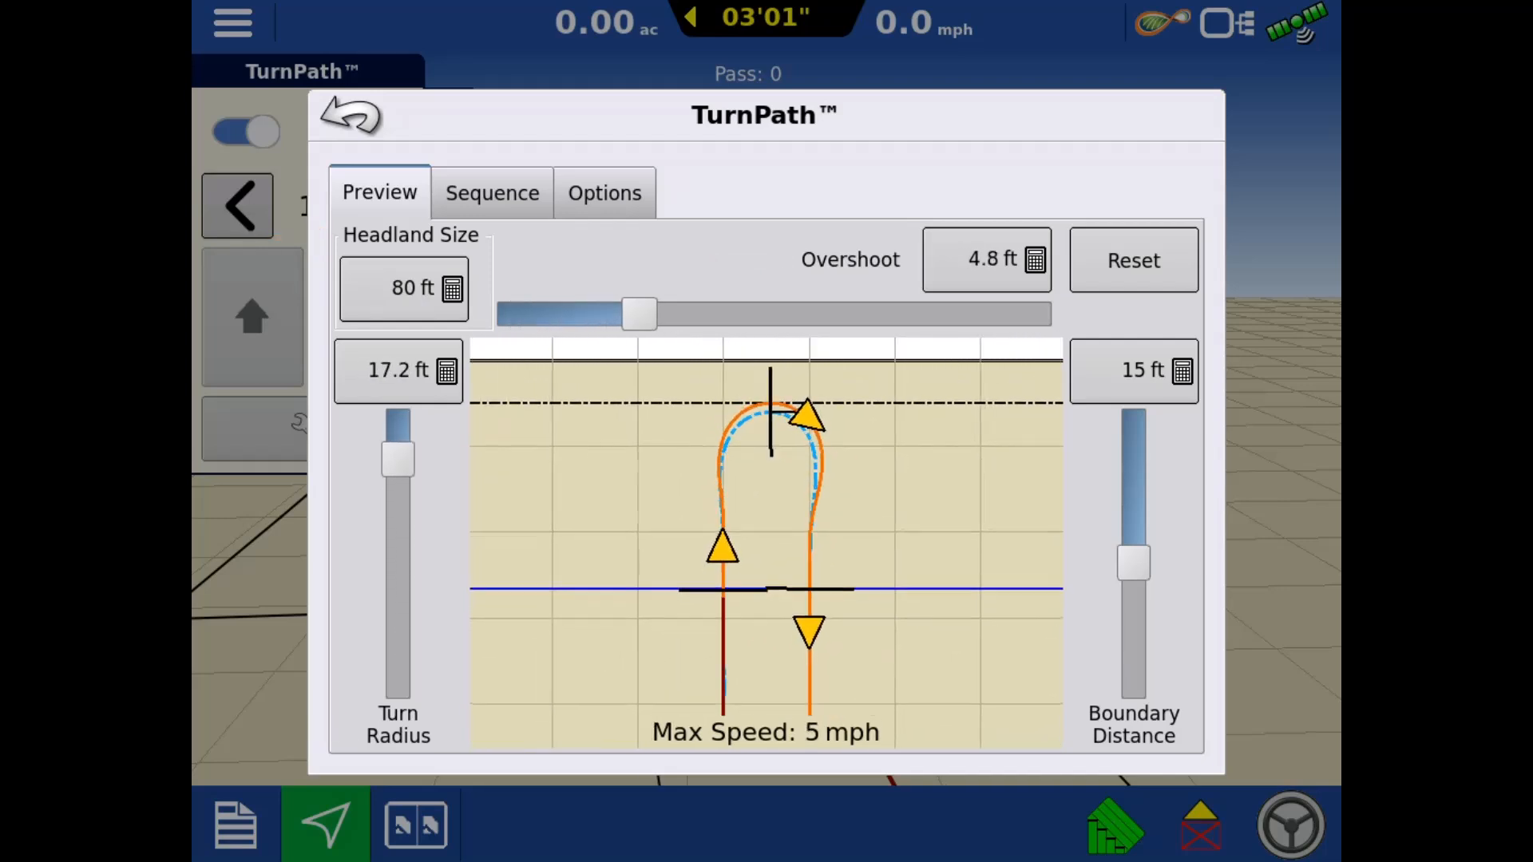
drag(635, 314, 586, 313)
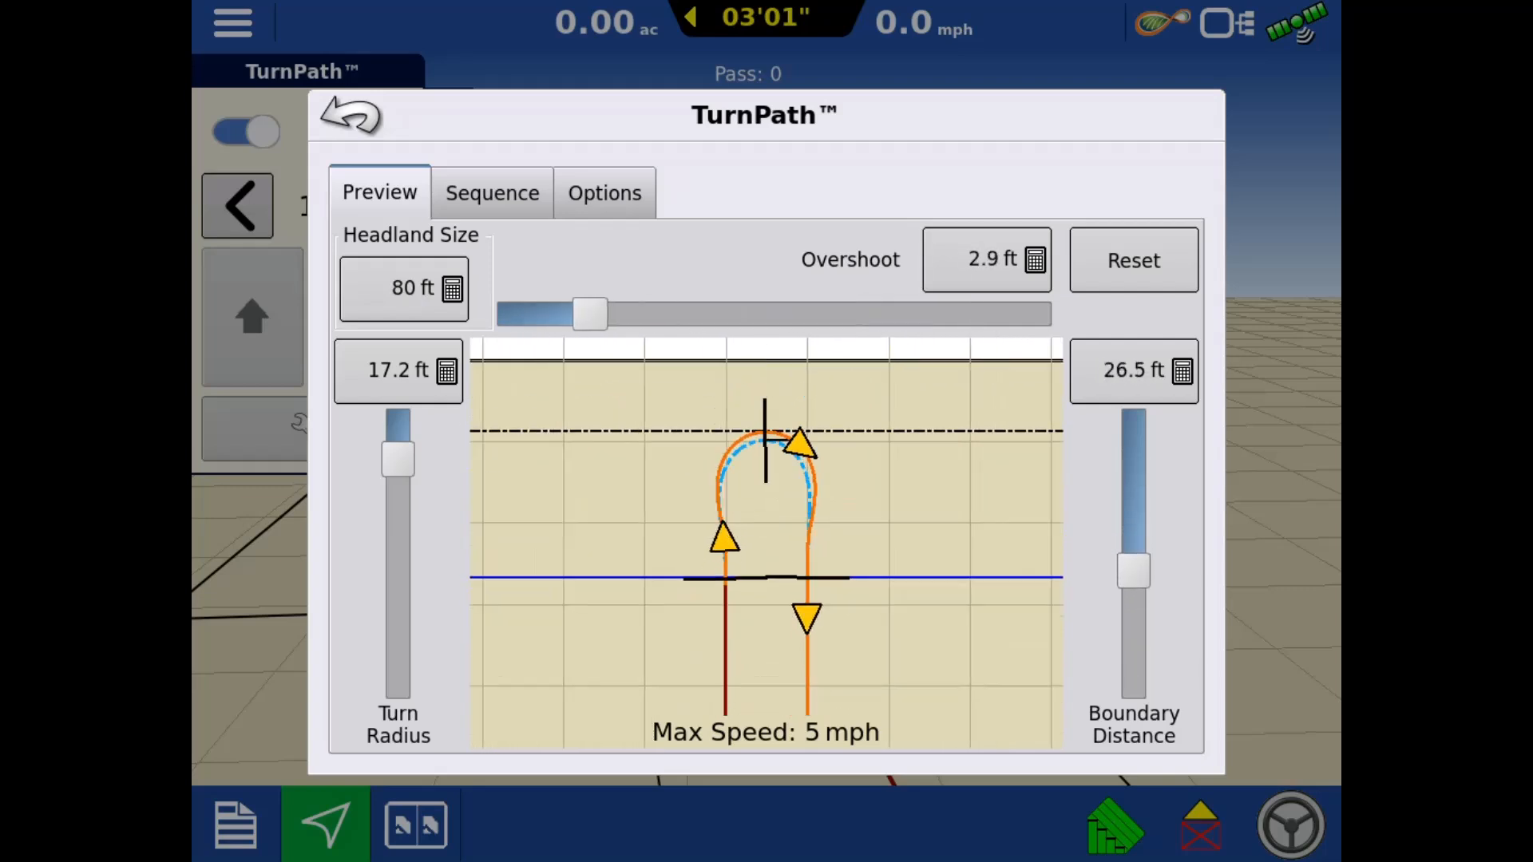
click(1133, 370)
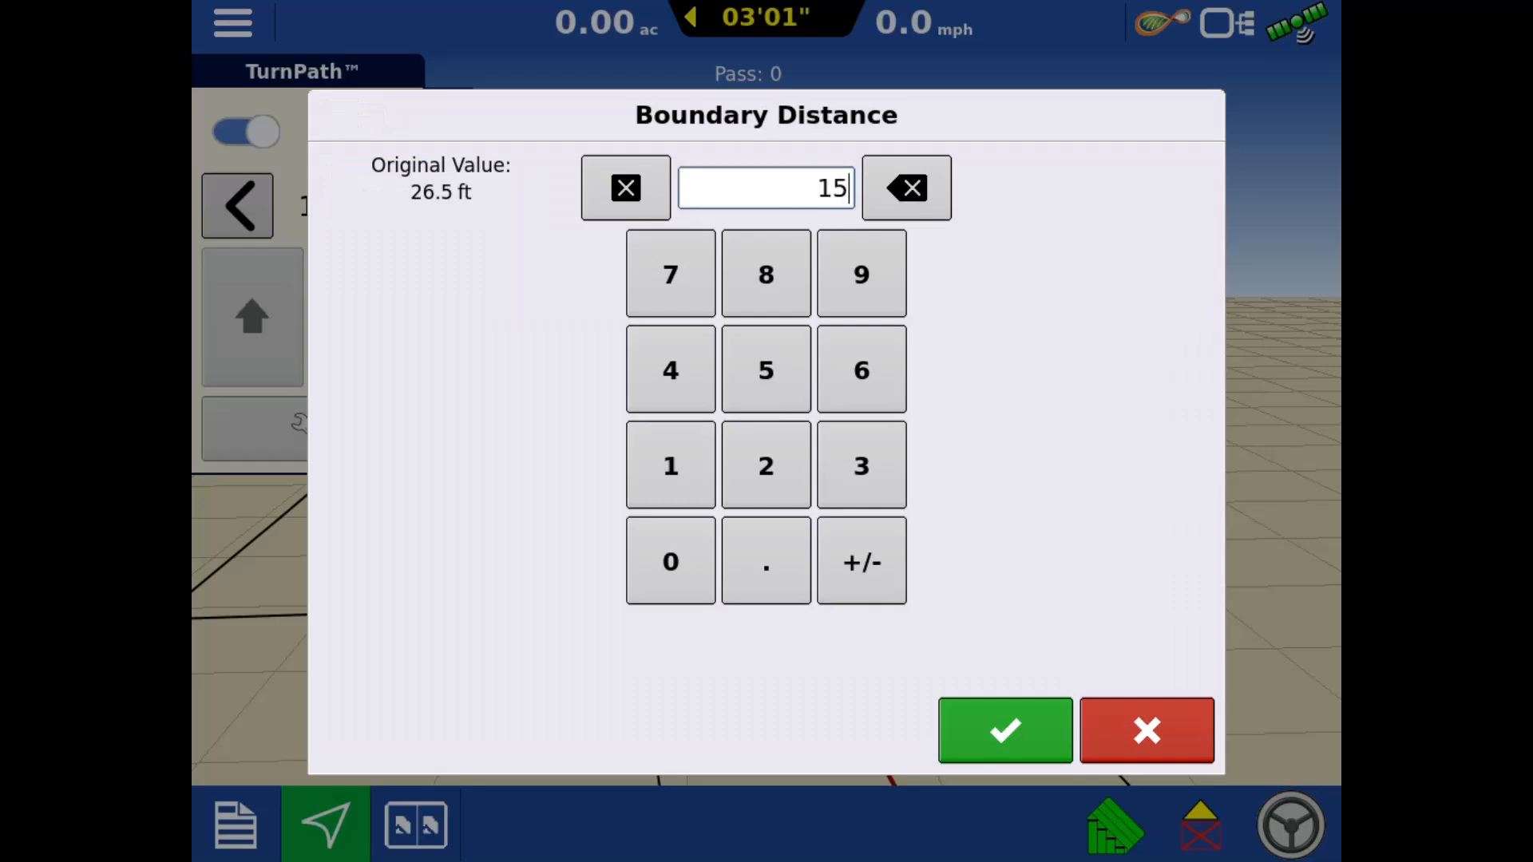
click(1004, 731)
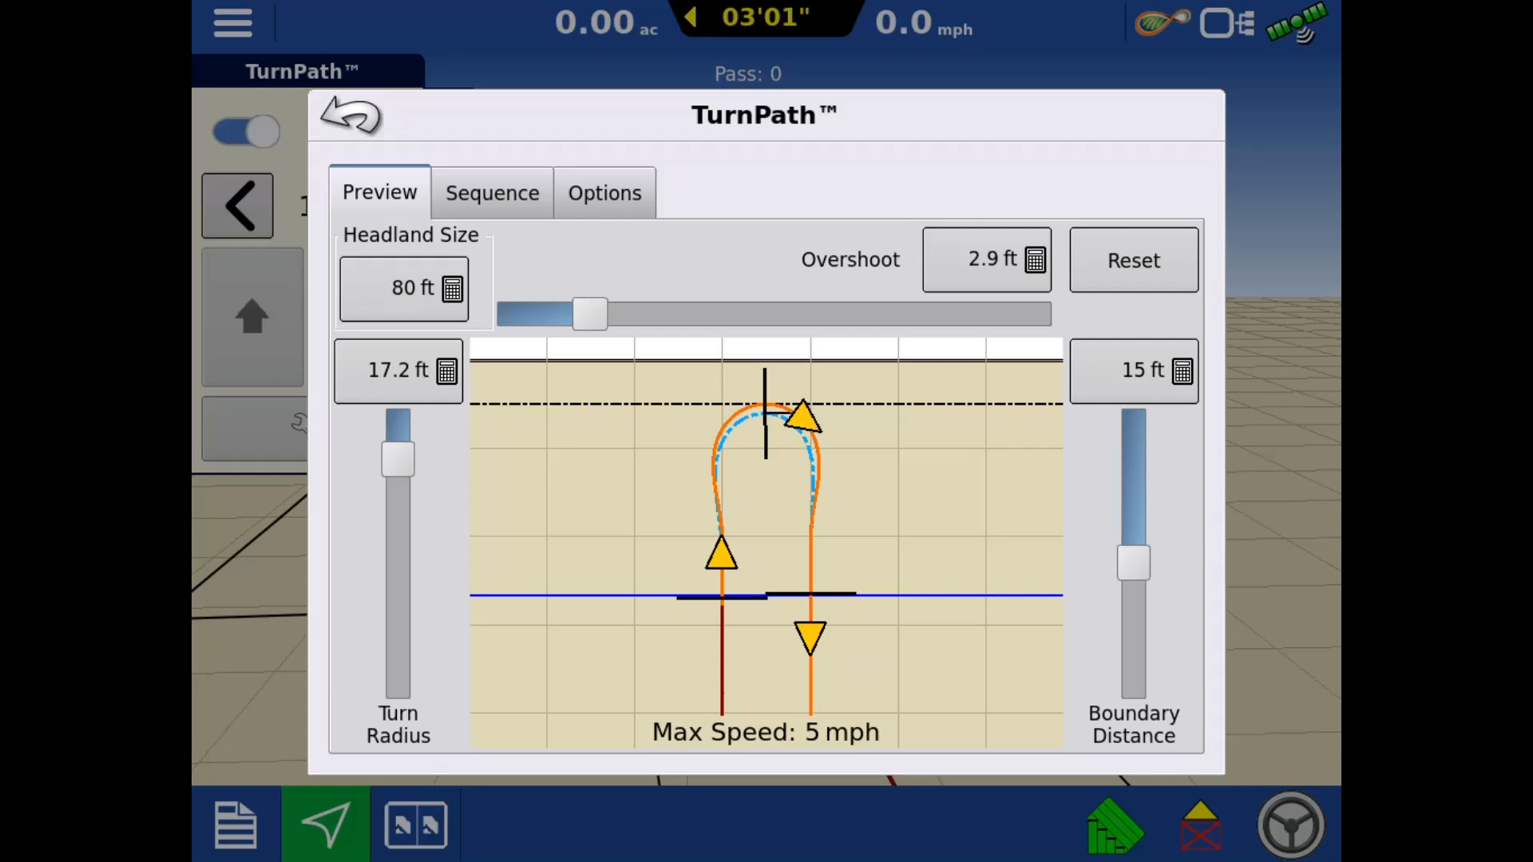
click(766, 732)
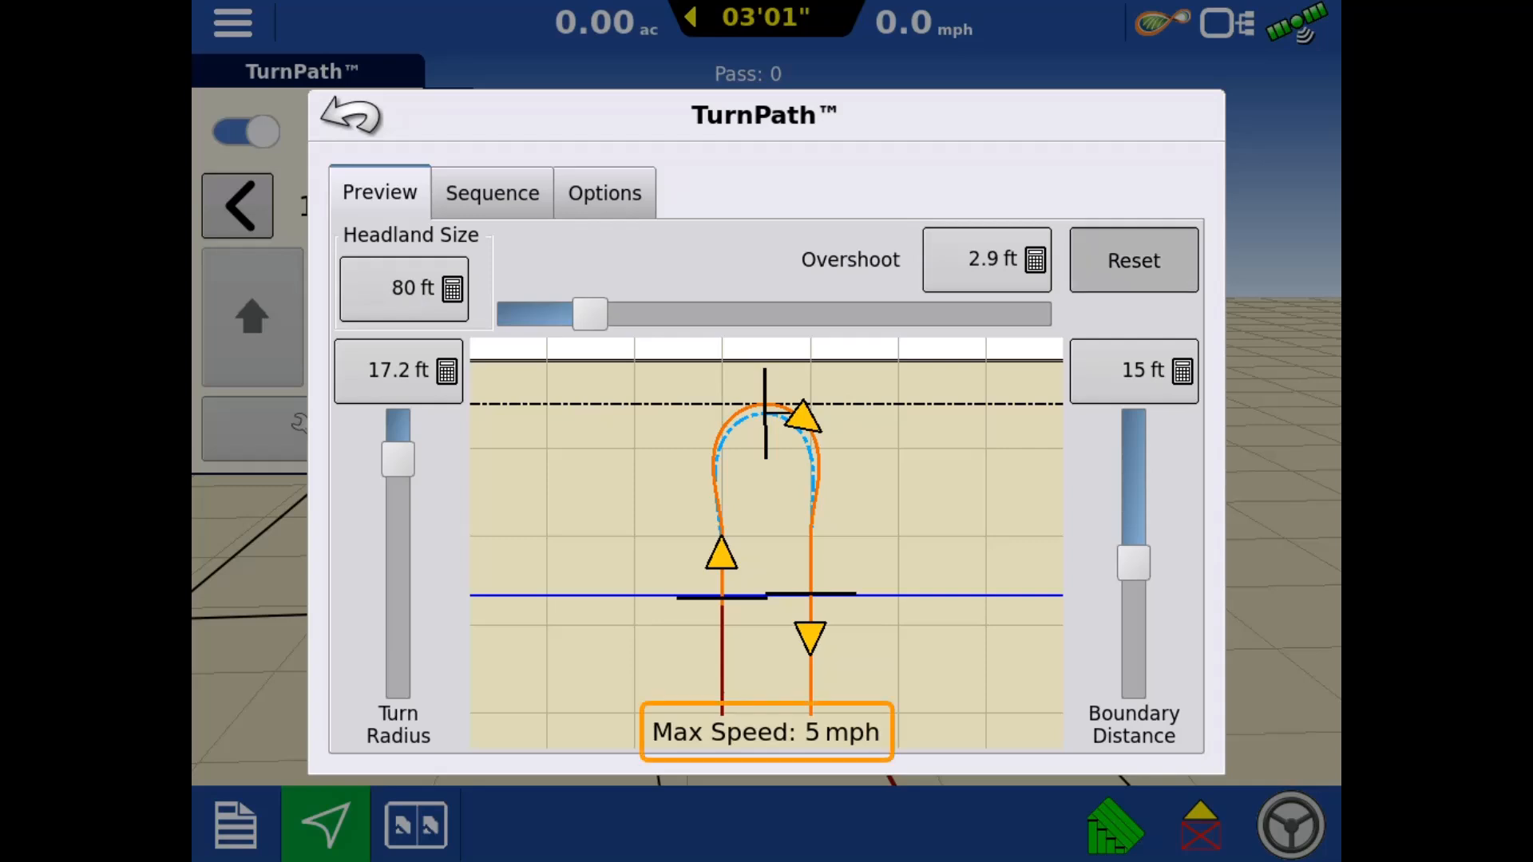
drag(590, 314, 631, 314)
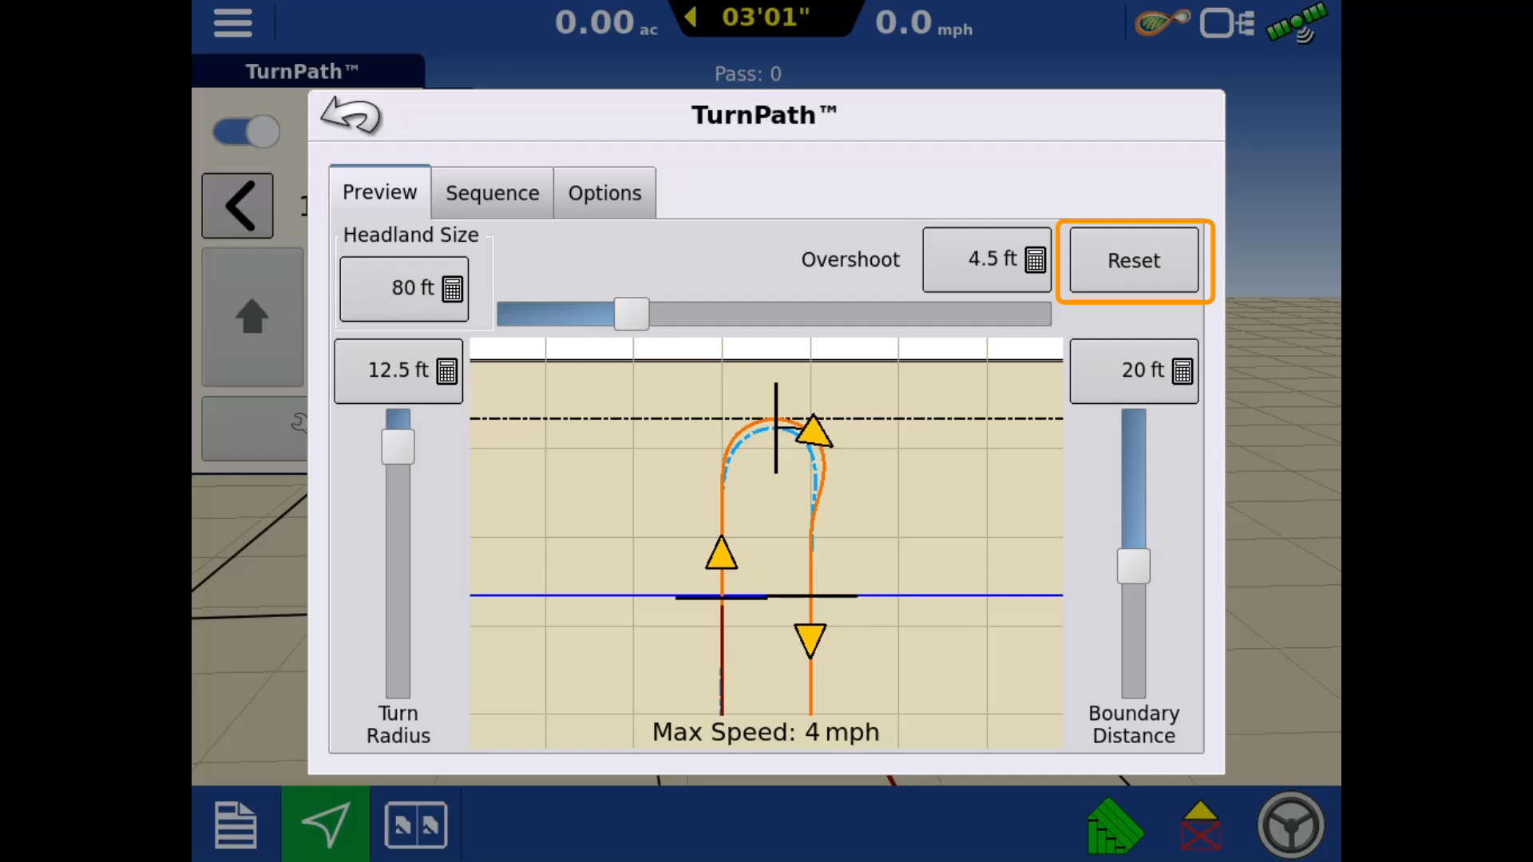
- Enable turn sequencing, trying Identical Groups and Skip Pass before settling on Harvest
click(492, 193)
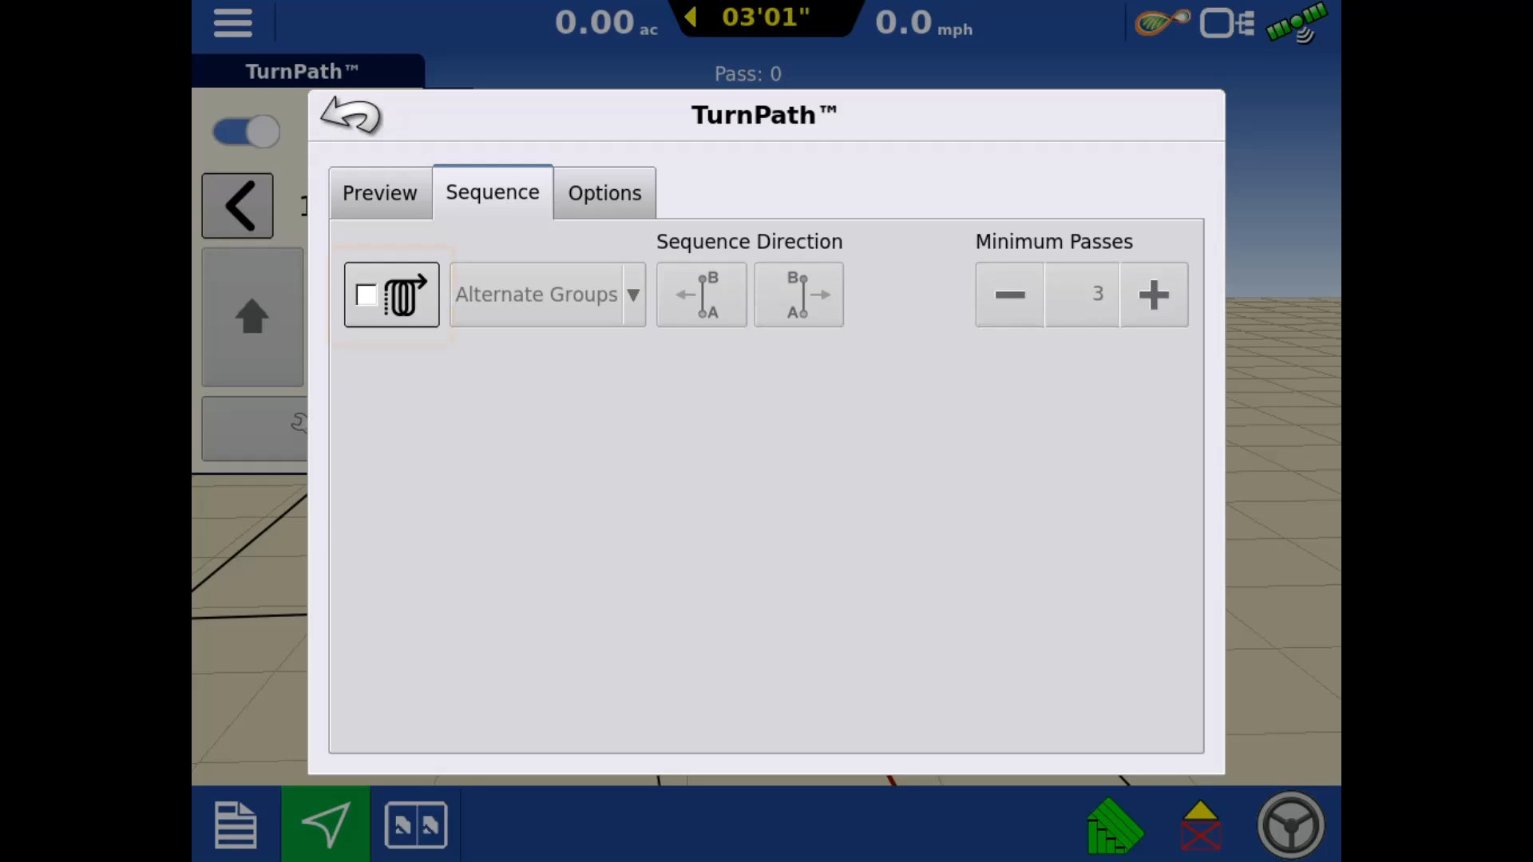
click(366, 294)
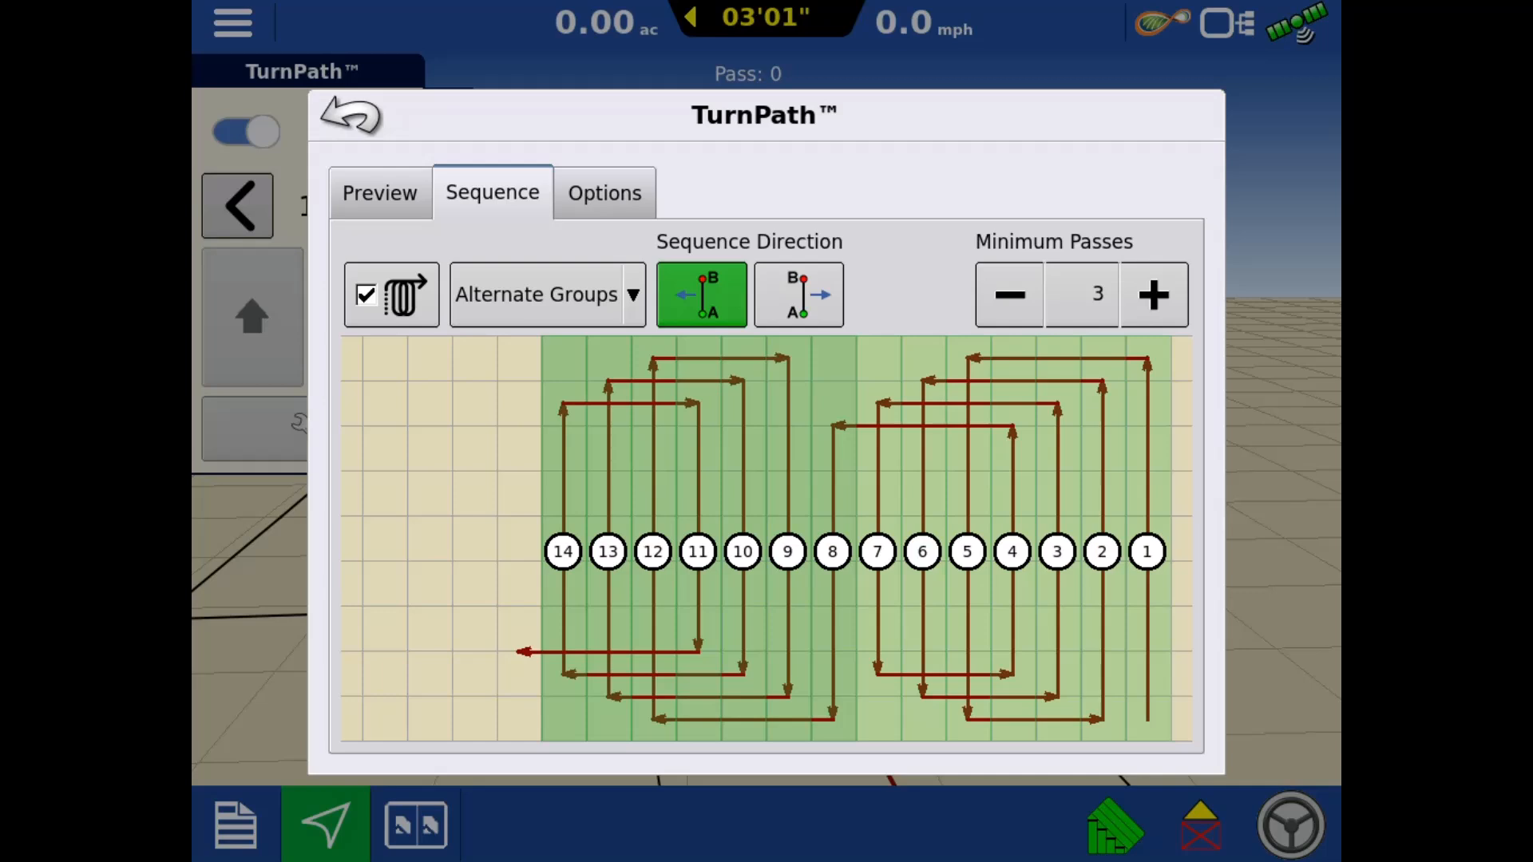
click(546, 295)
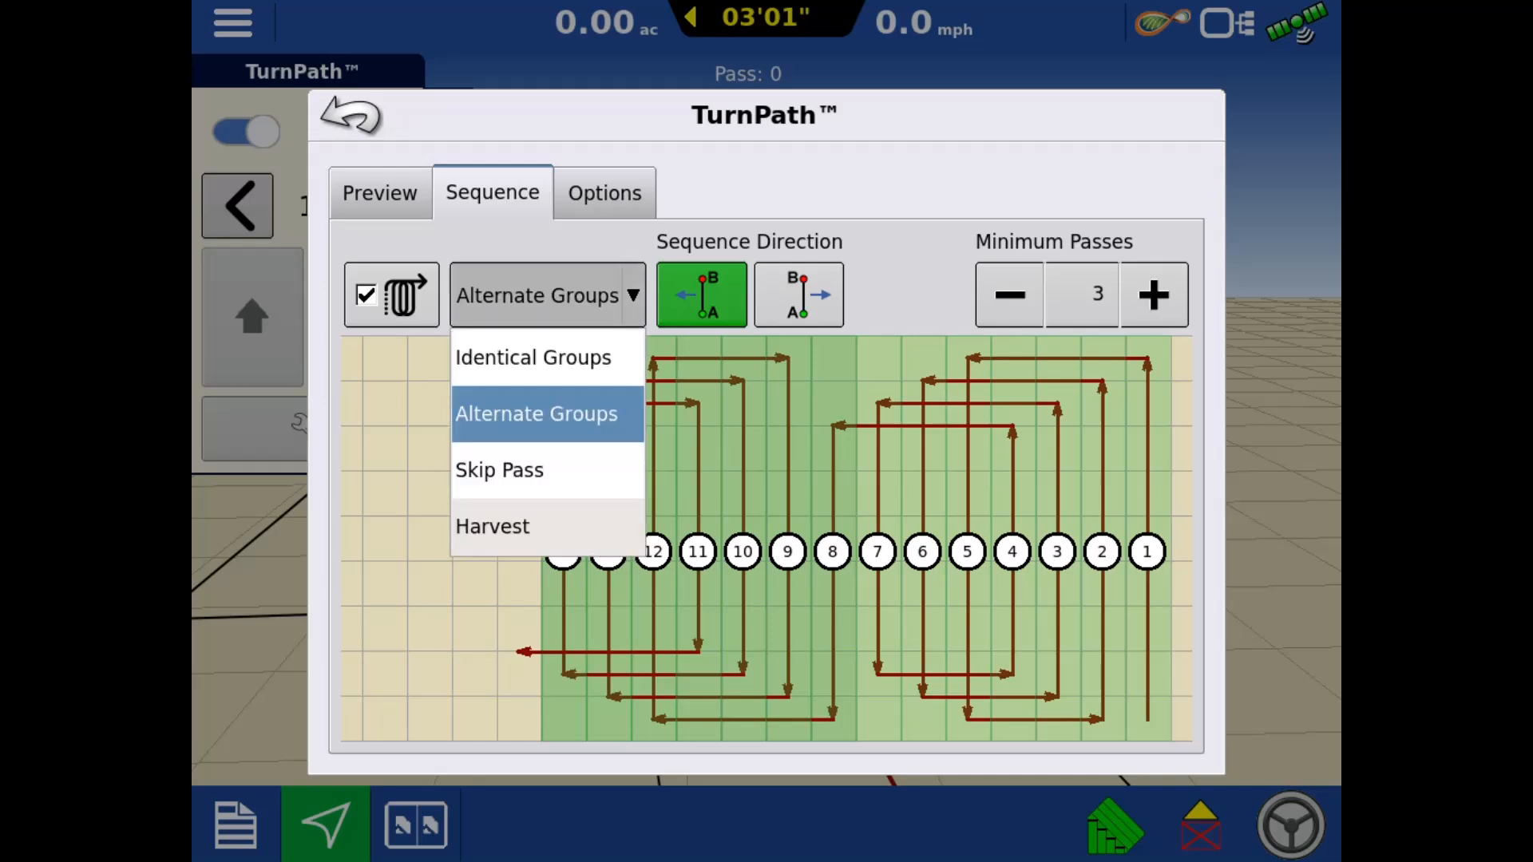
mouse_move(533, 357)
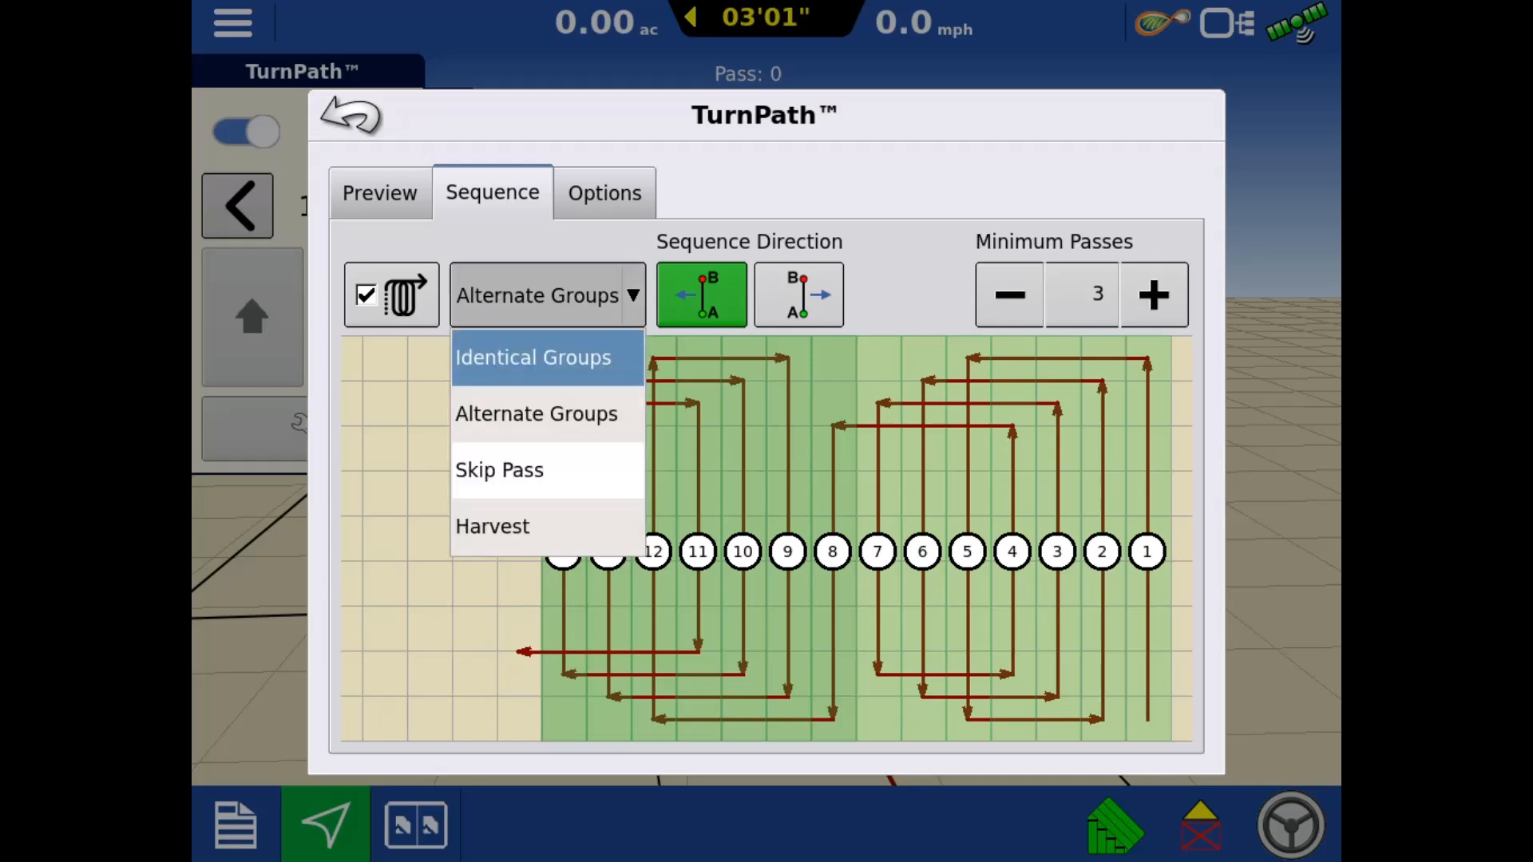
click(533, 357)
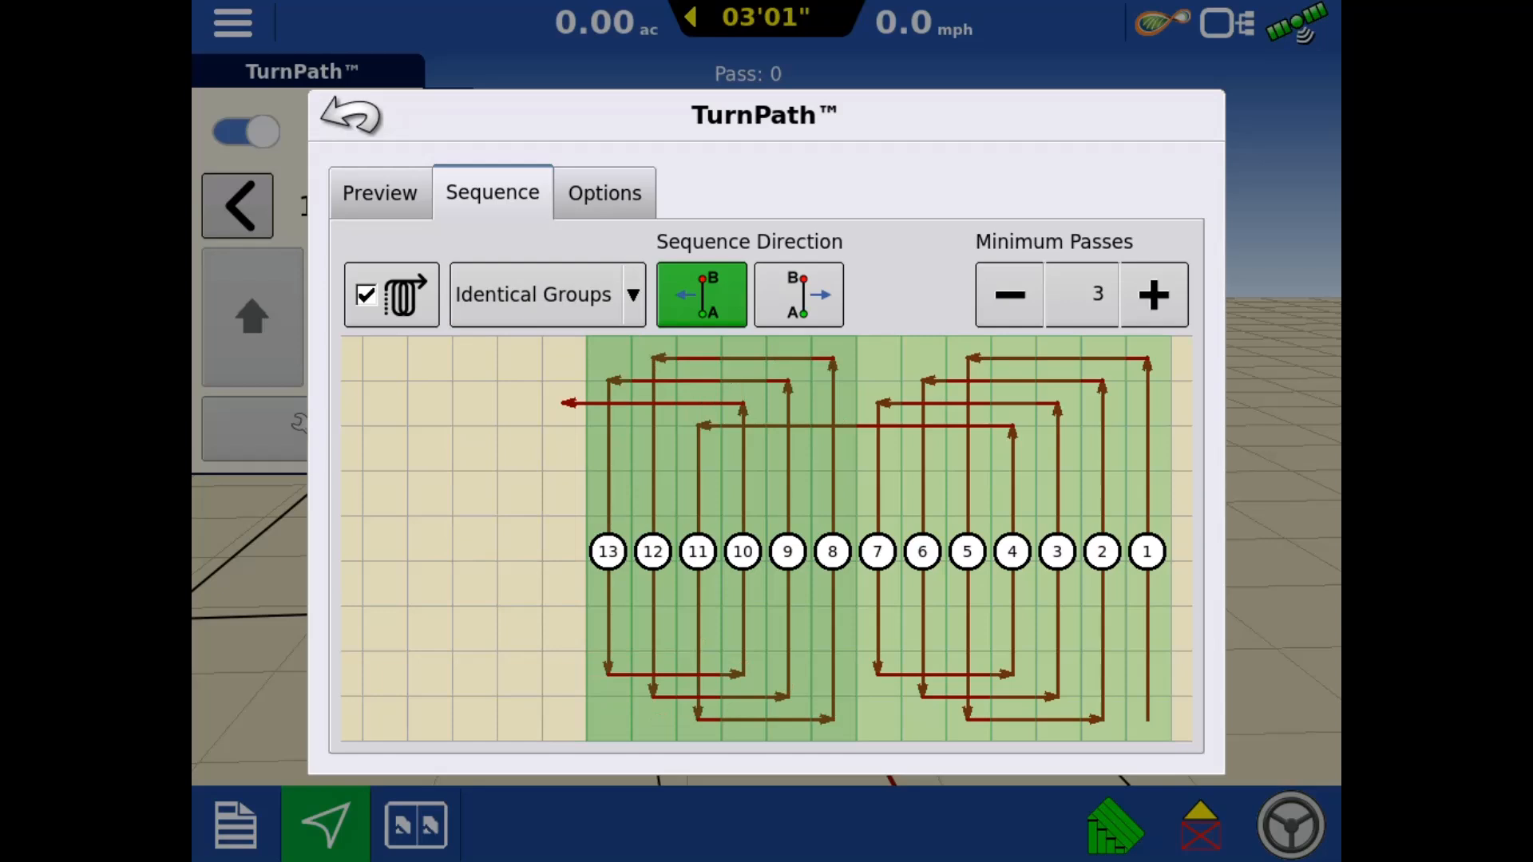
click(546, 294)
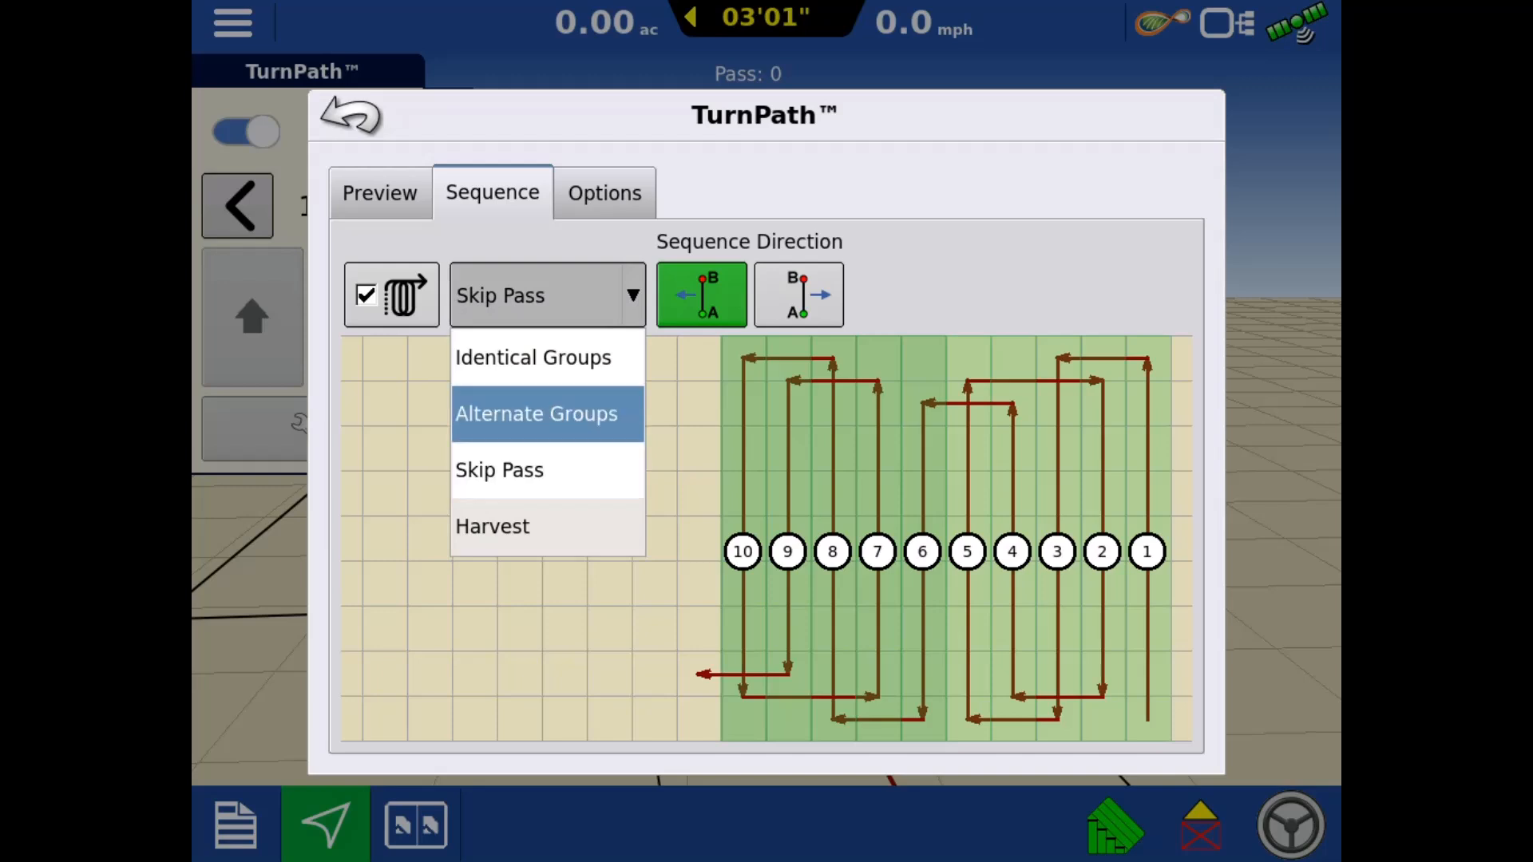
click(492, 526)
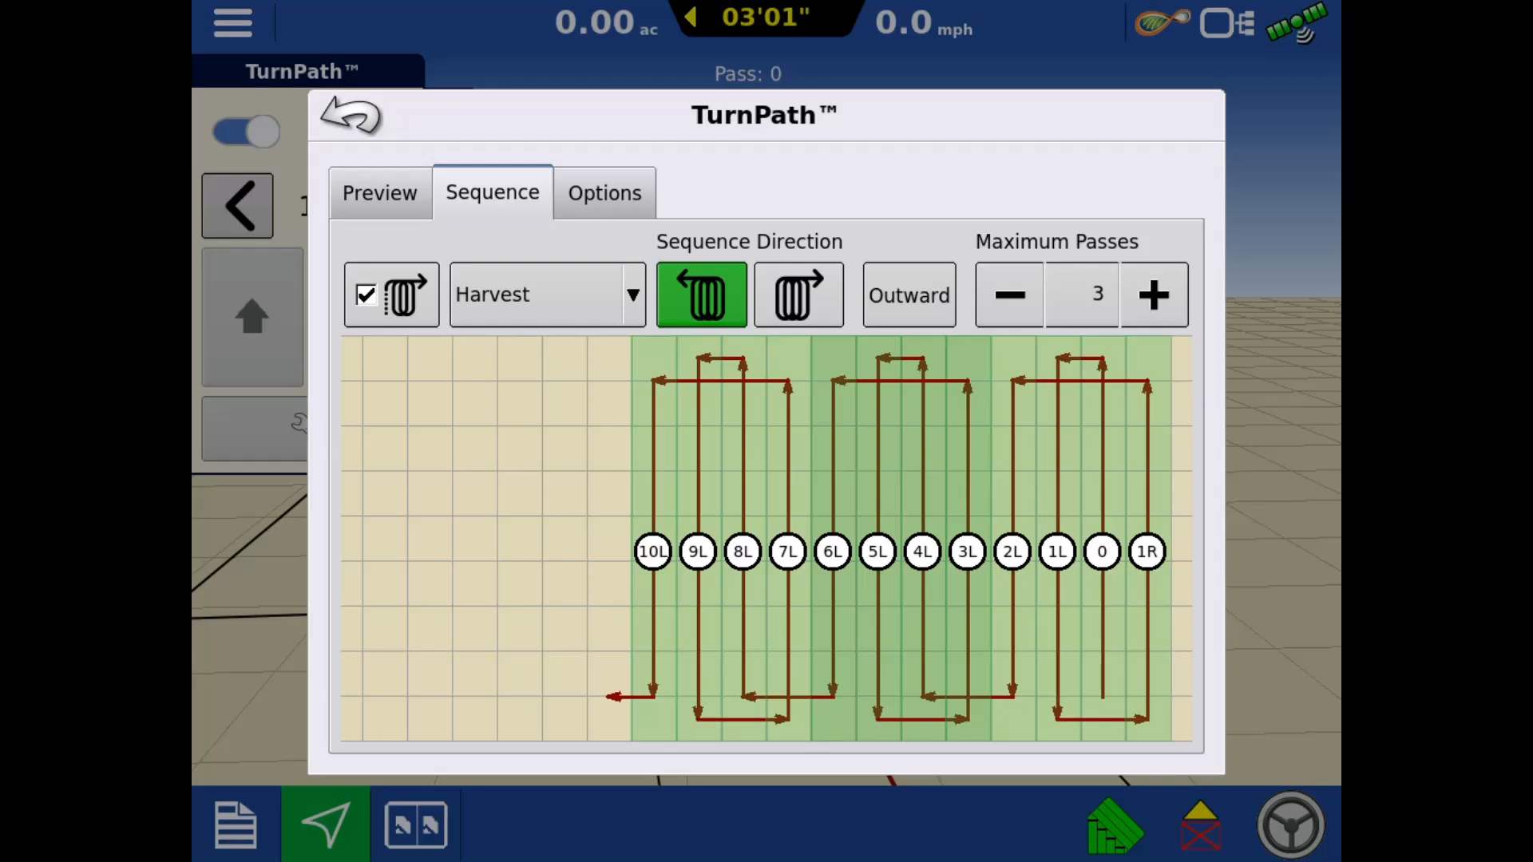
click(603, 192)
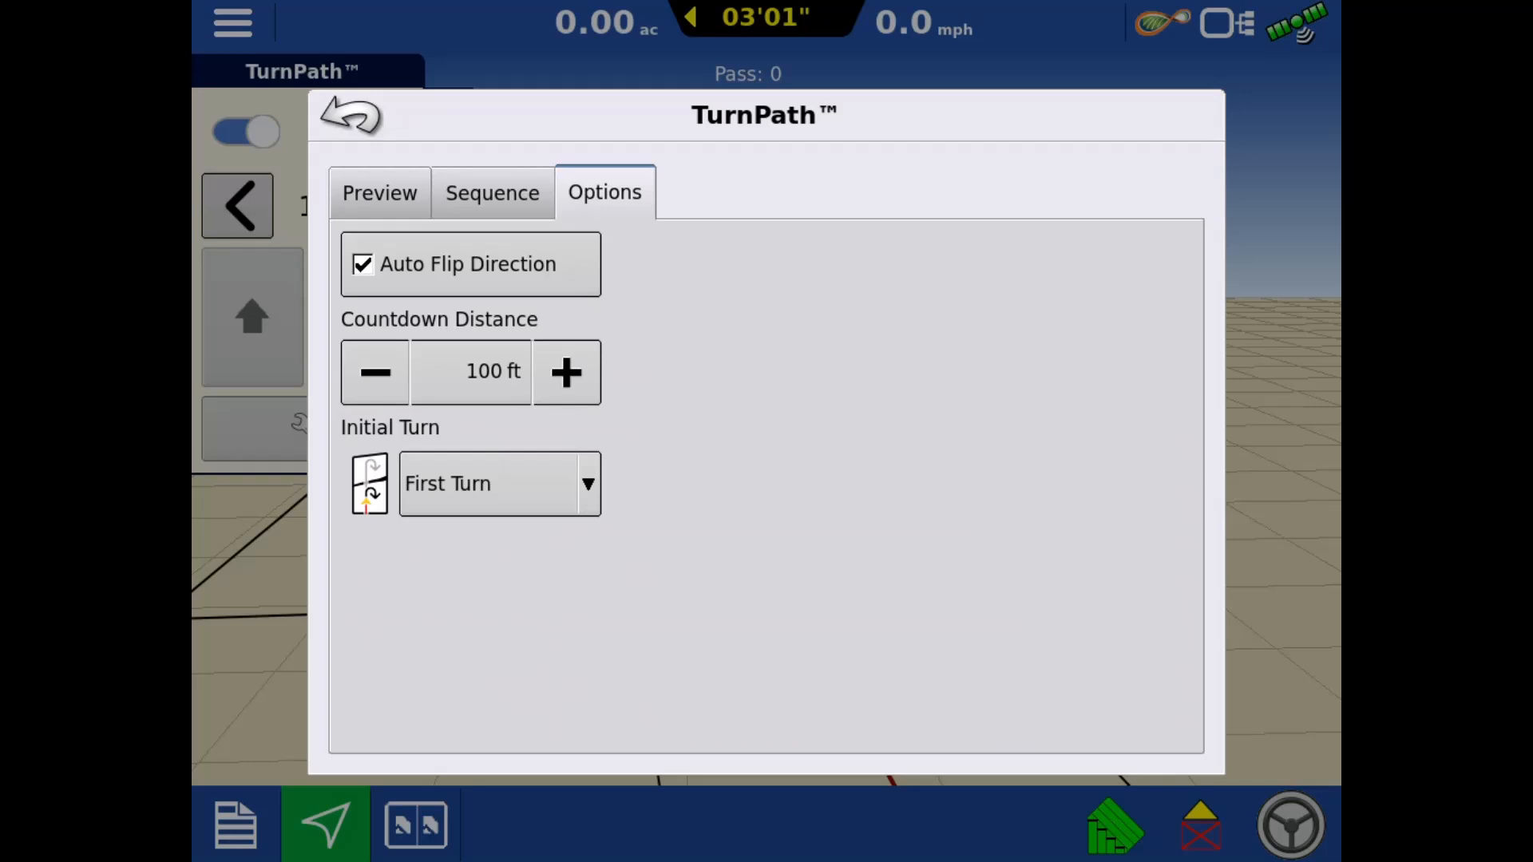
- Keep Auto Flip Direction on, 100 ft countdown and First Turn, then return to Preview
click(470, 264)
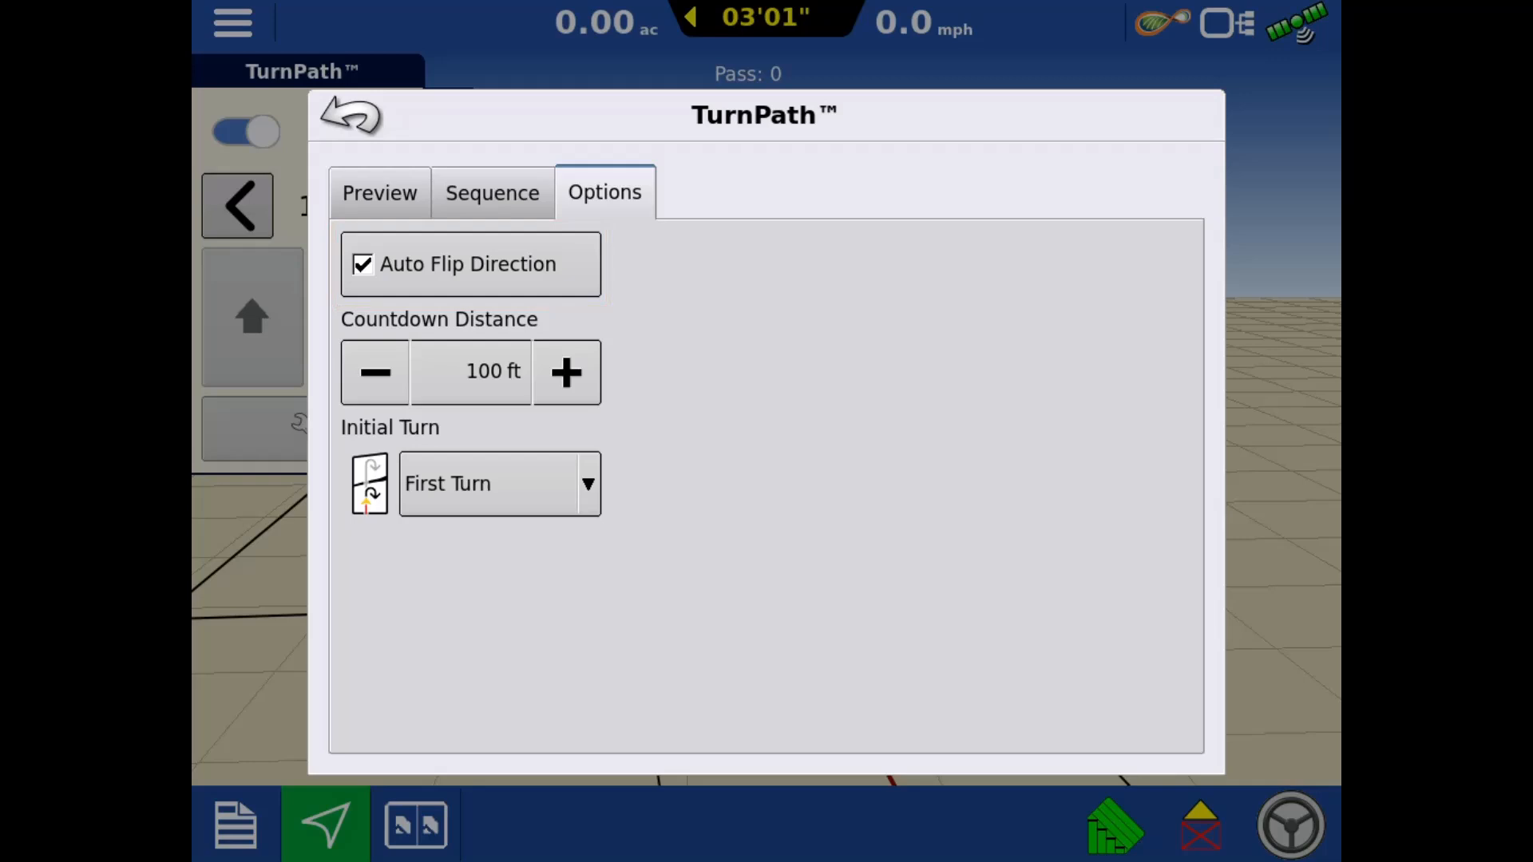
click(439, 319)
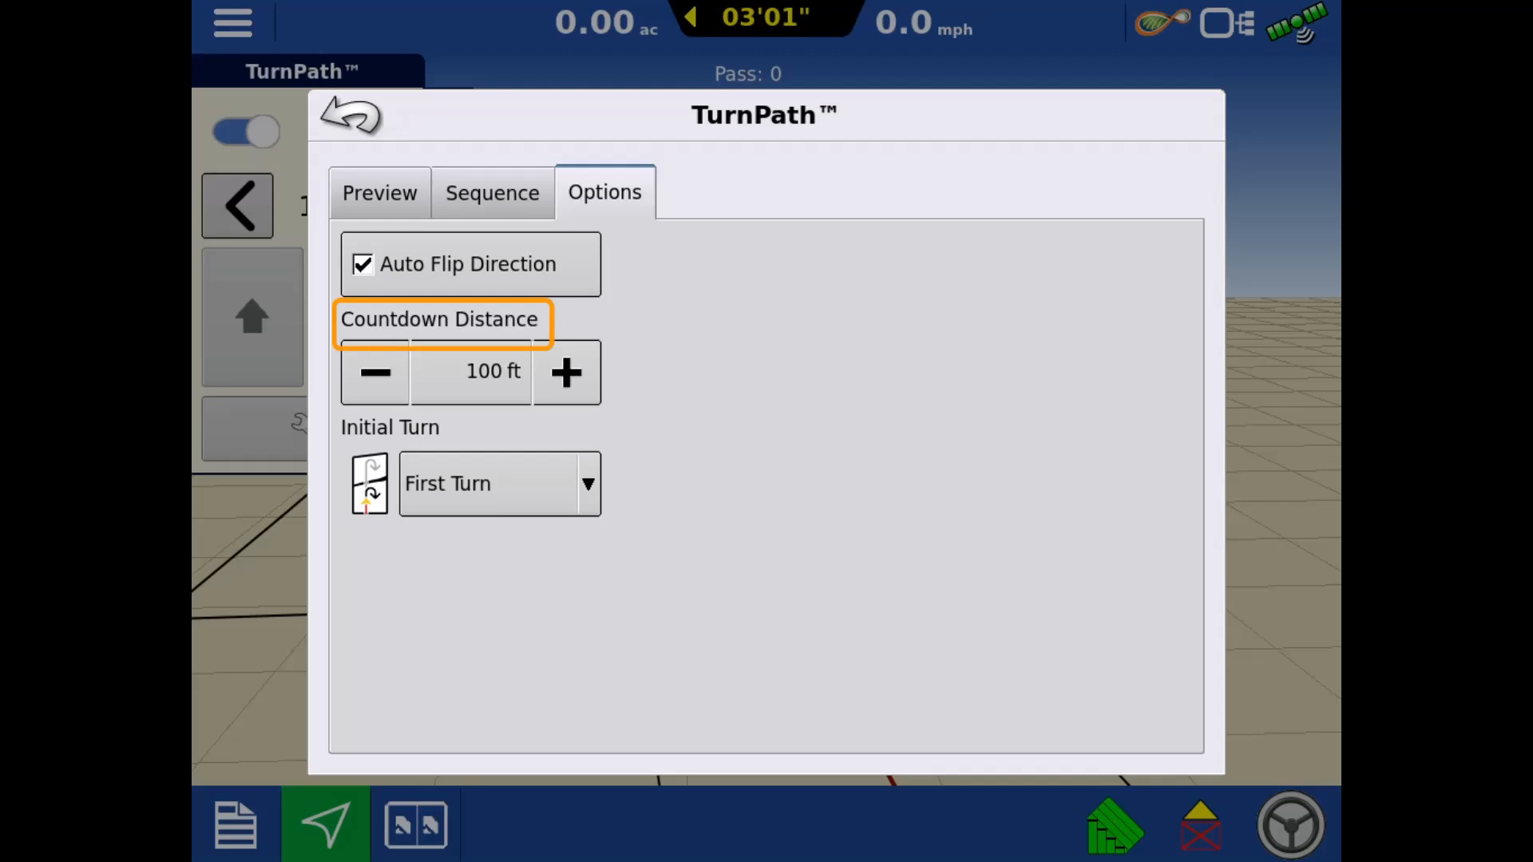
click(499, 483)
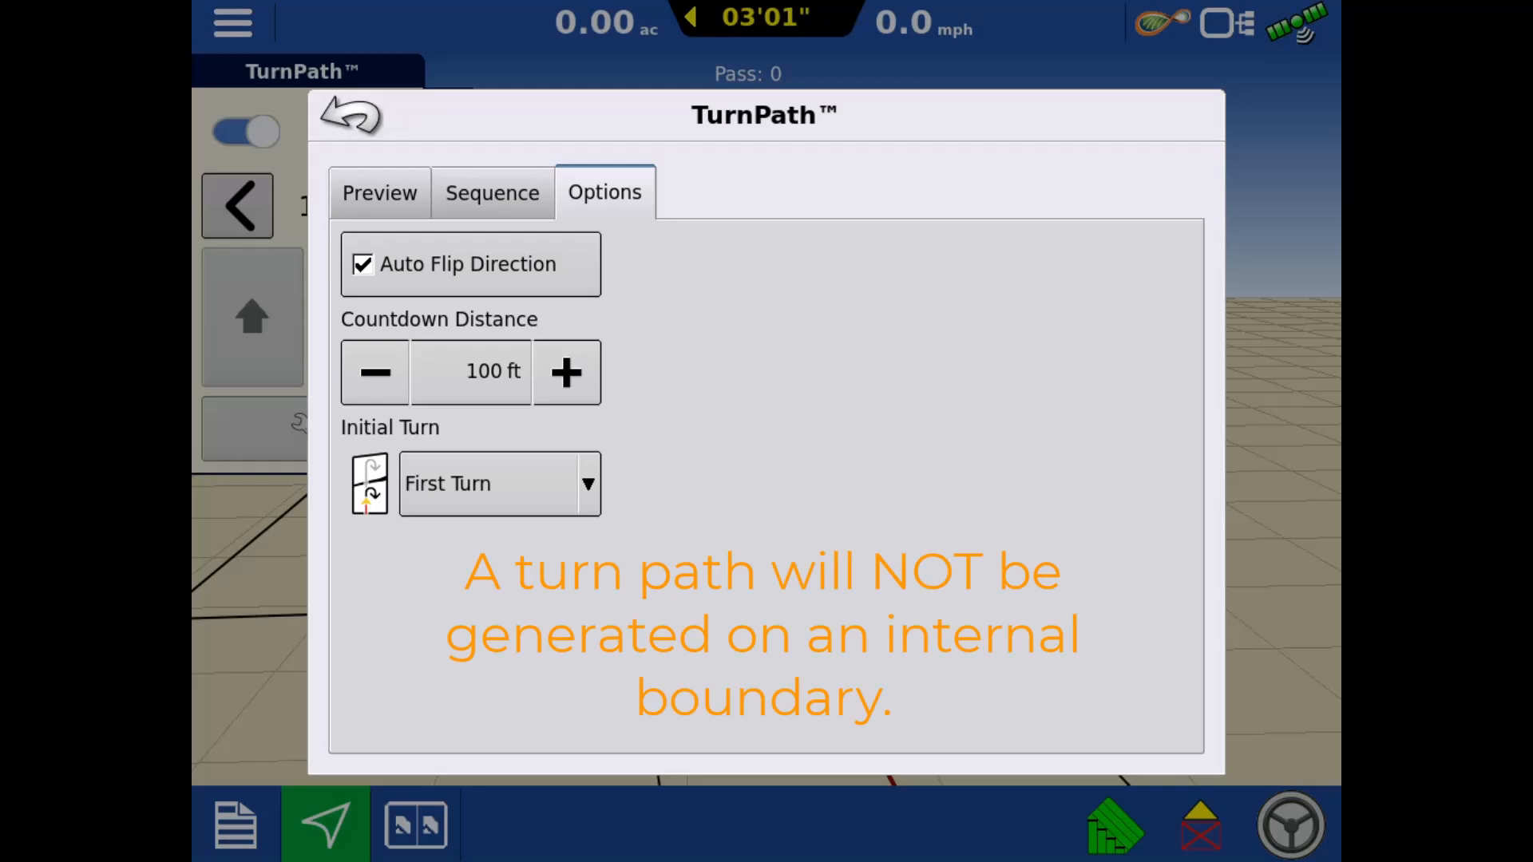
click(380, 193)
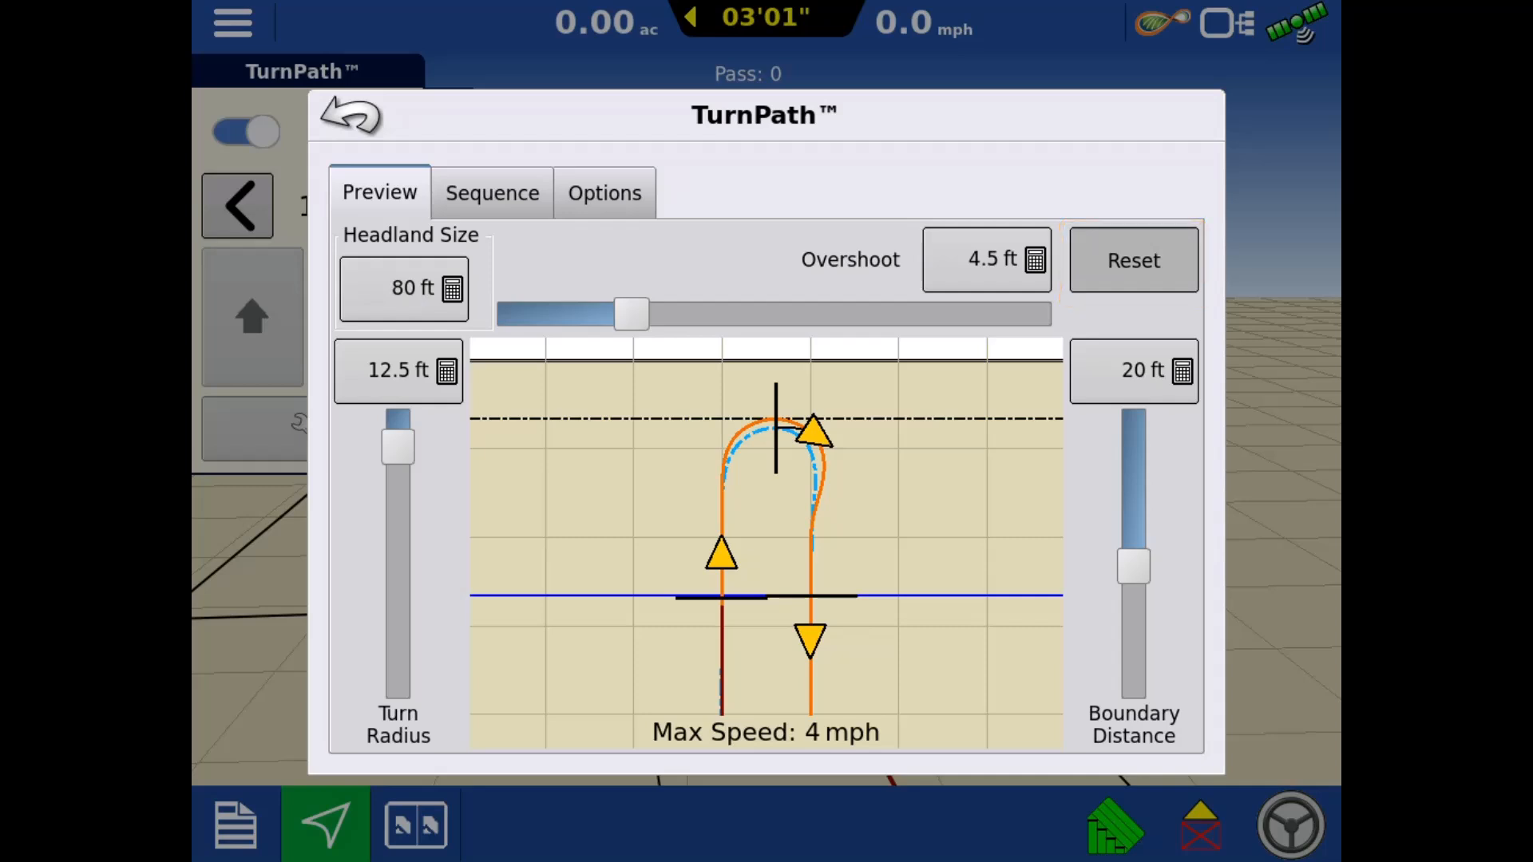
- Close TurnPath settings, returning to the run screen on pass 1 R
click(348, 115)
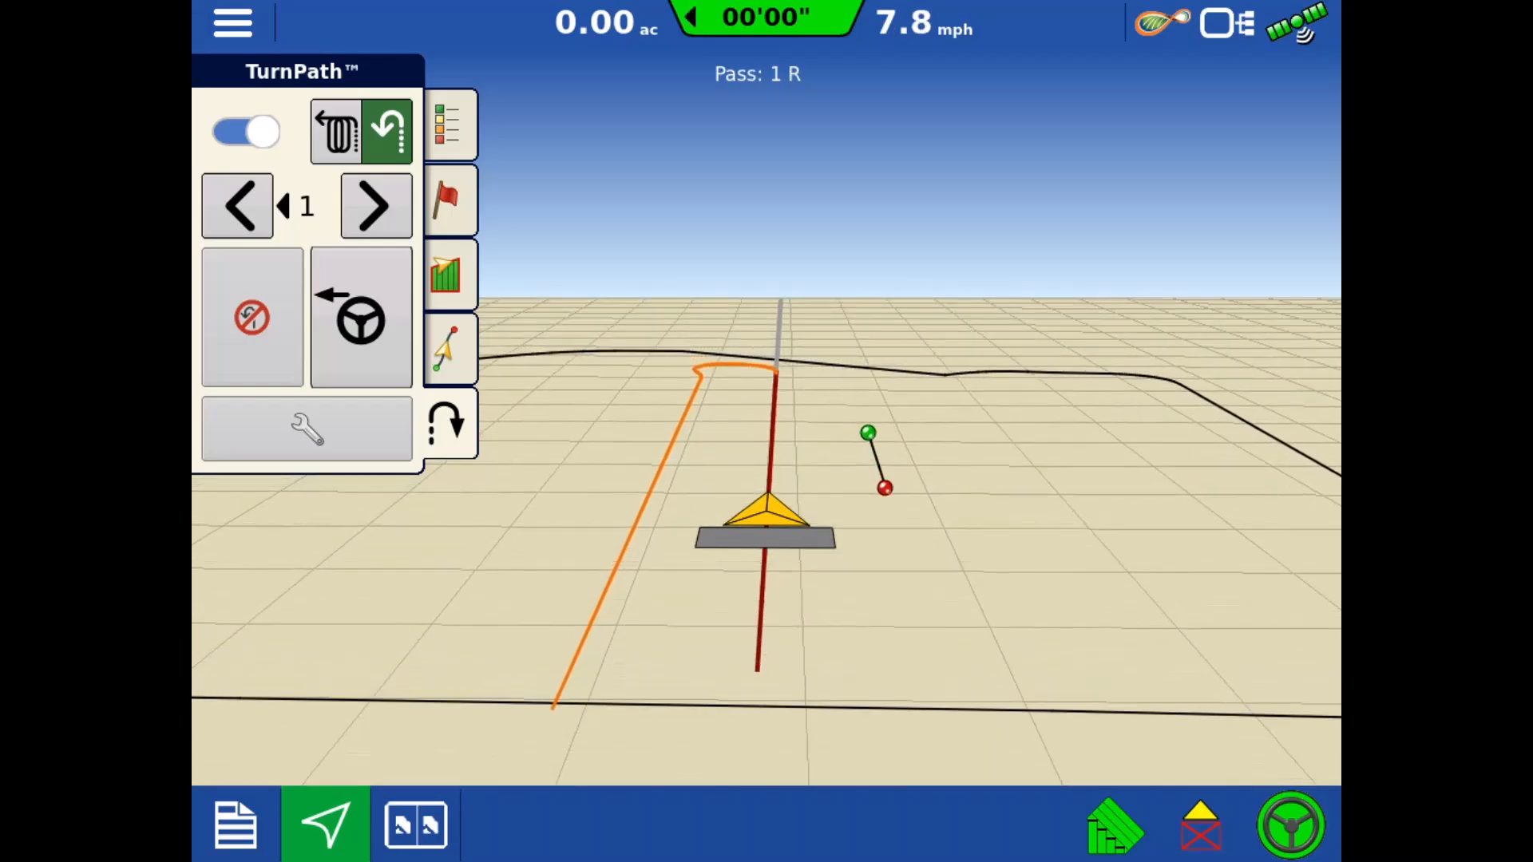
- Raise the turn pass count to 2 and trigger Turn Now
click(376, 204)
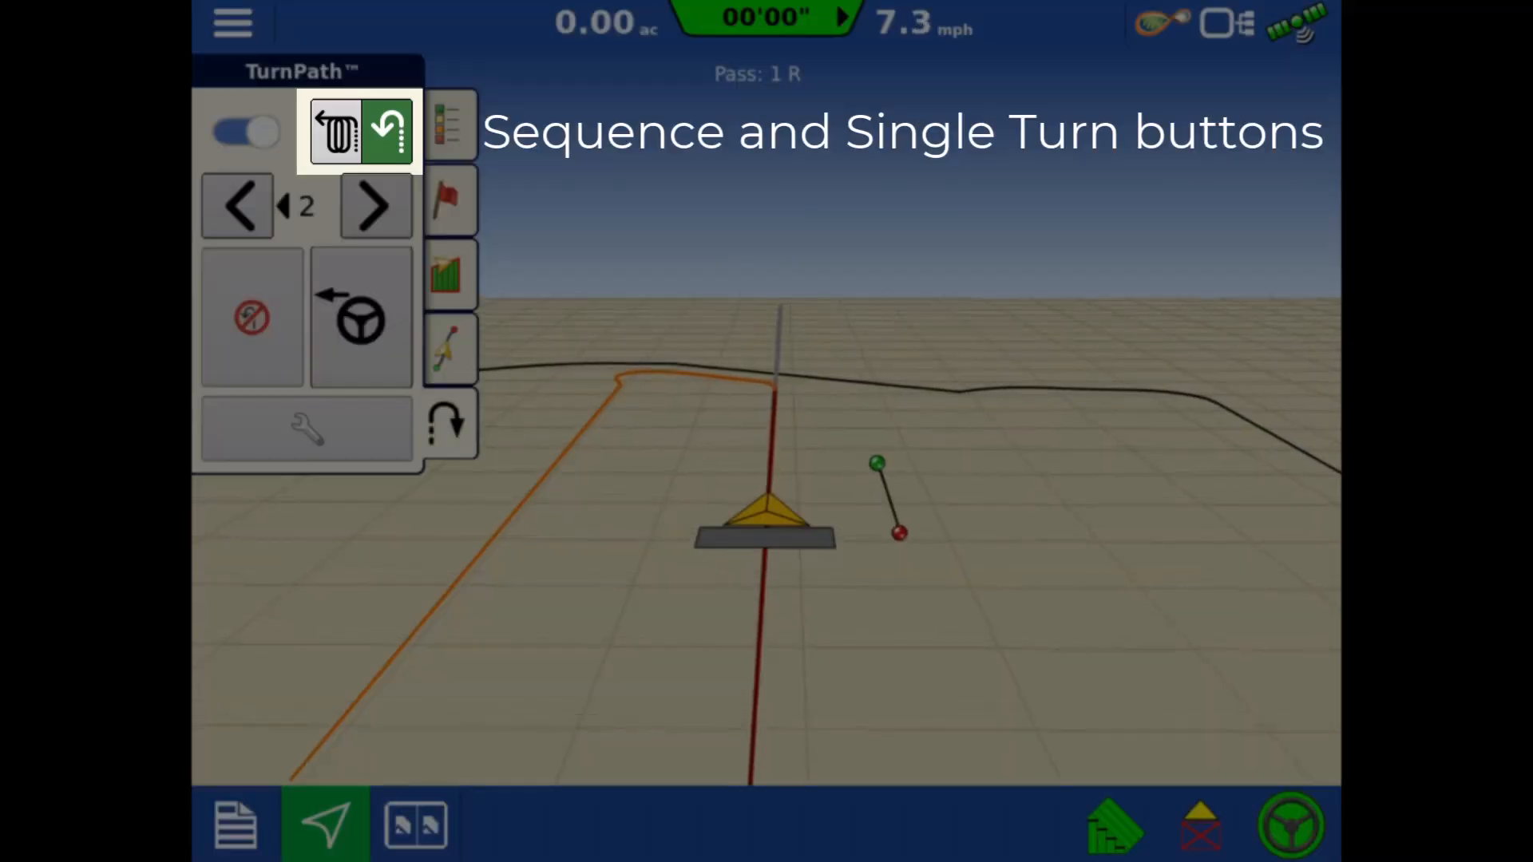
click(360, 318)
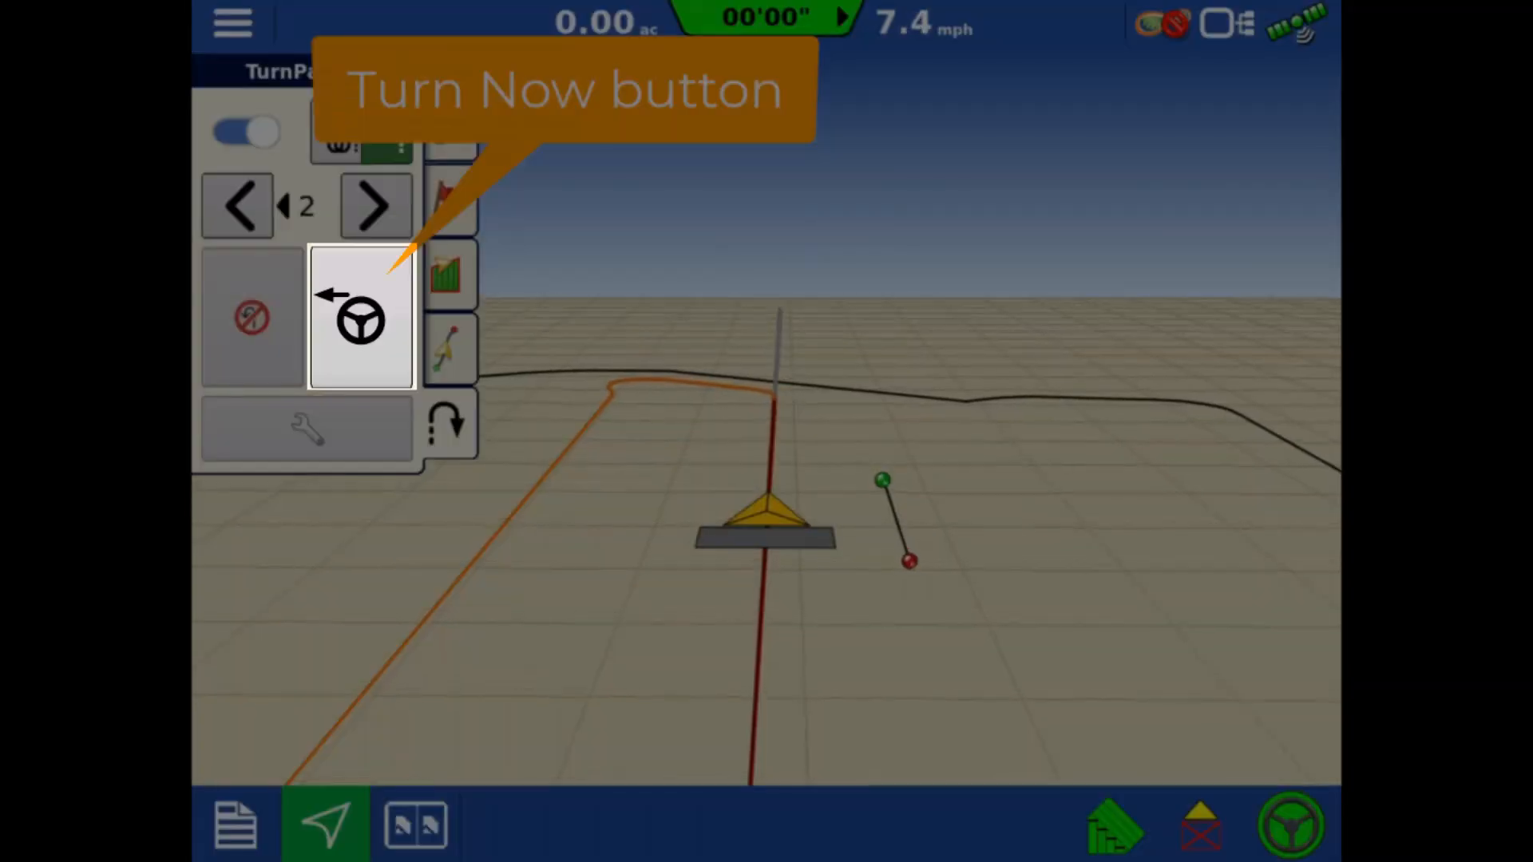